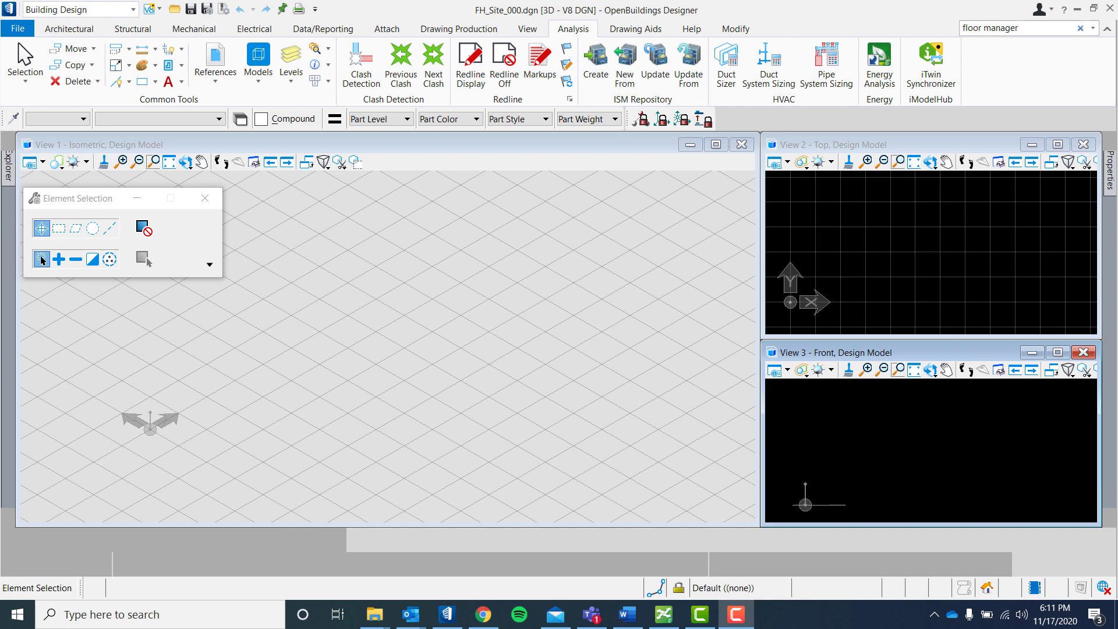
- Open the Floor Manager from the building data managers list
{"action": "left_click", "coordinate": [69, 29]}
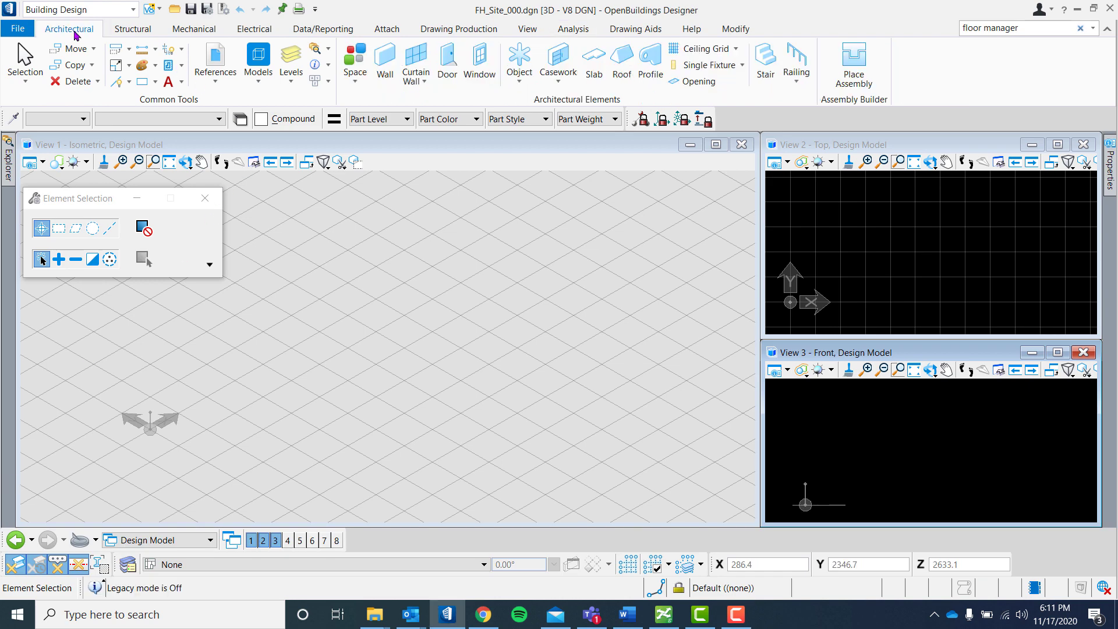
{"action": "left_click", "coordinate": [572, 29]}
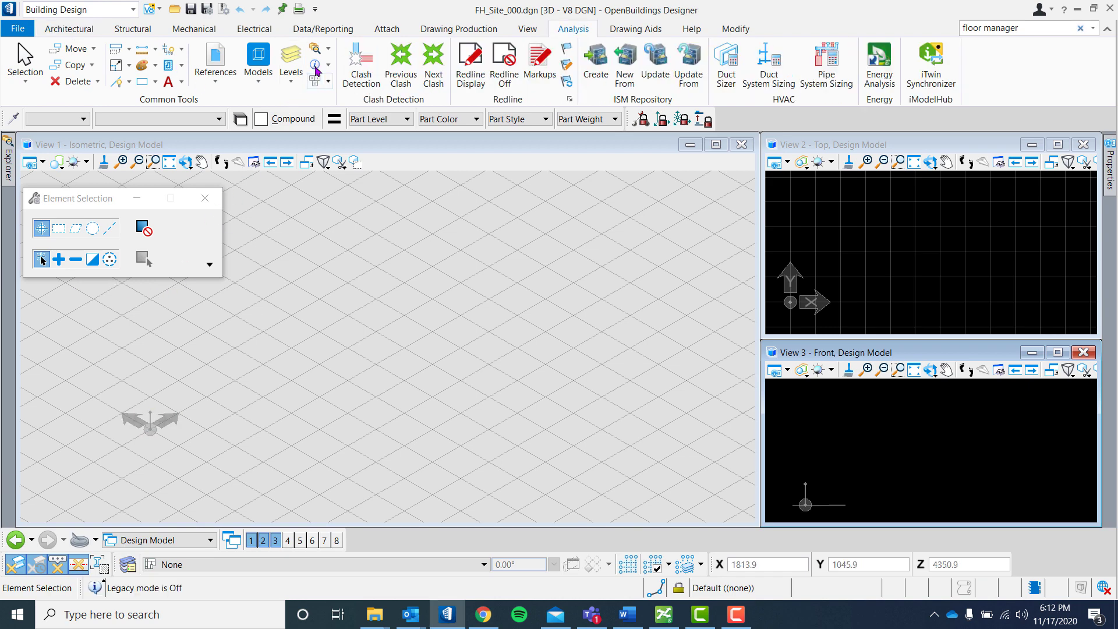
{"action": "left_click", "coordinate": [328, 47]}
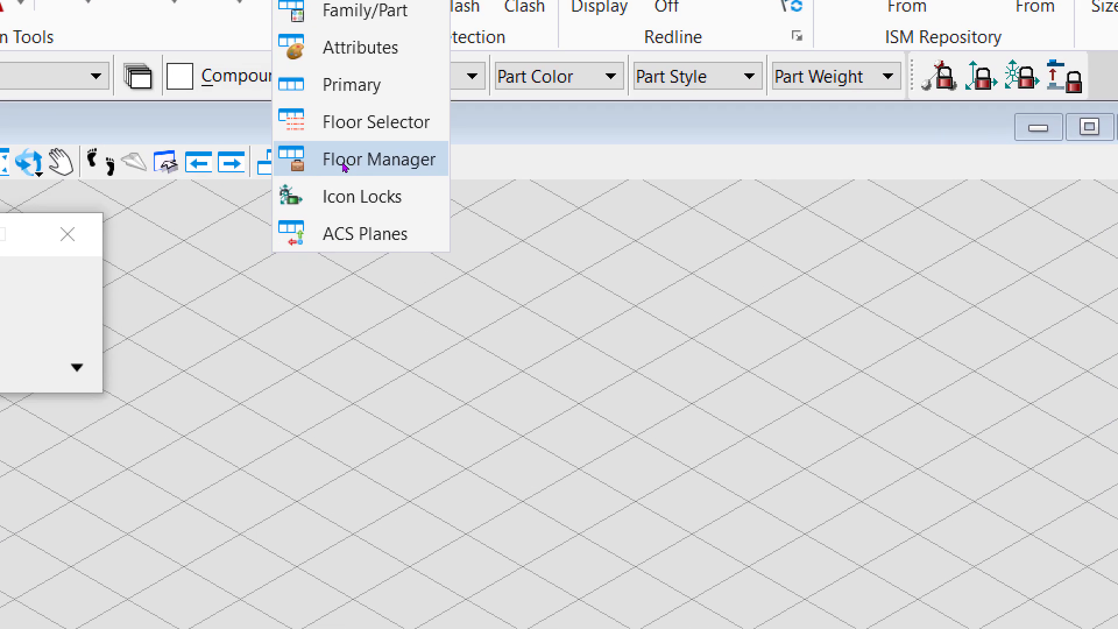
{"action": "left_click", "coordinate": [379, 158]}
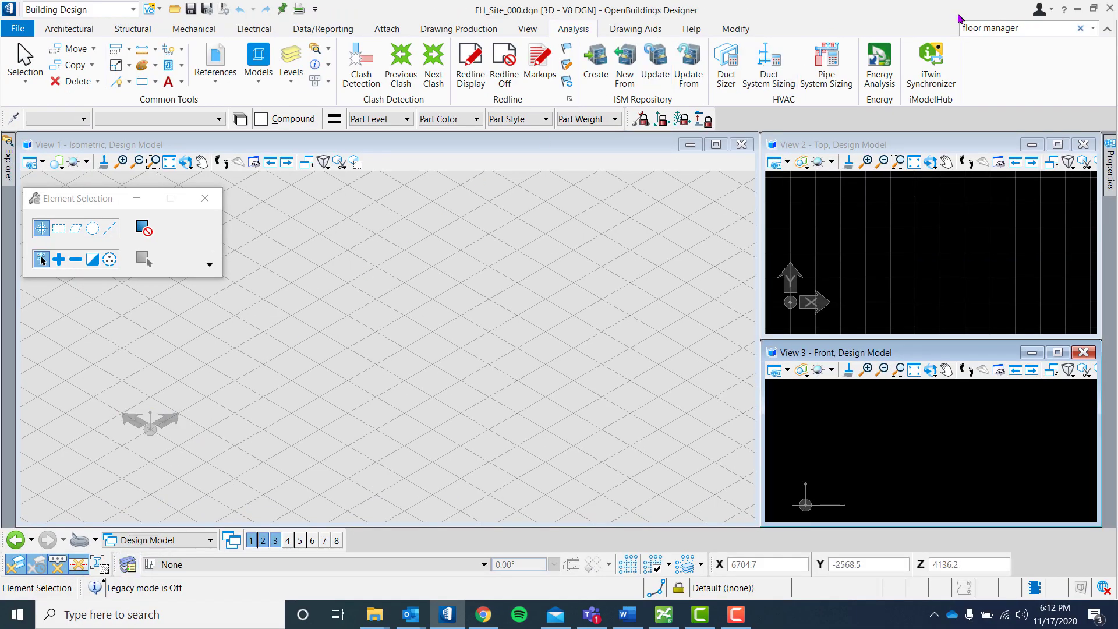
{"action": "left_click", "coordinate": [1027, 28]}
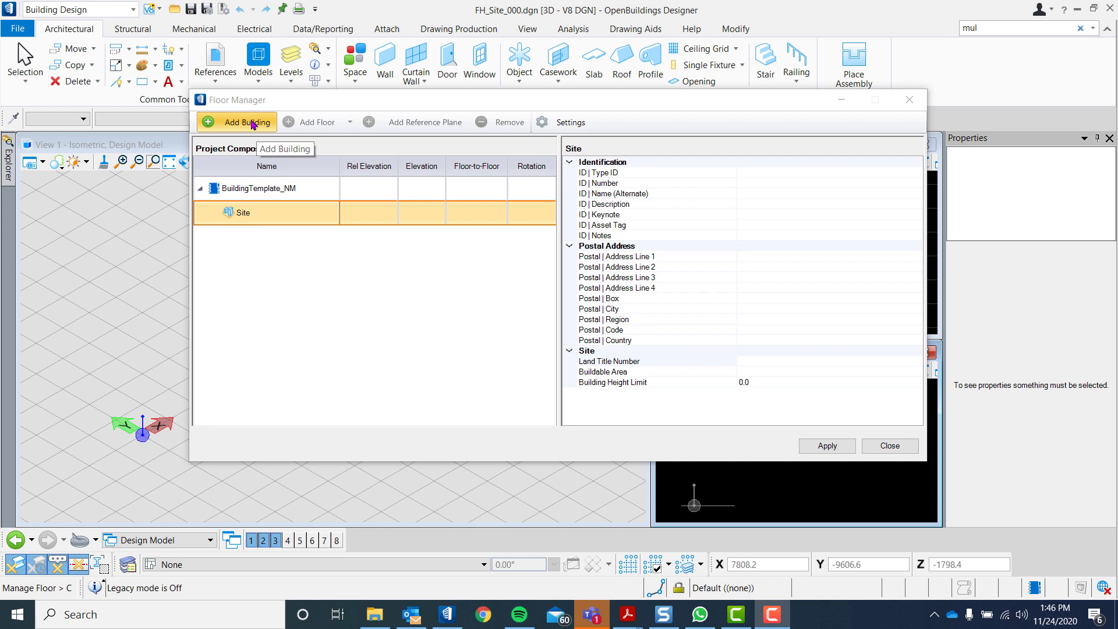
- Add a new building under the Site and name it Farnsworth House
{"action": "left_click", "coordinate": [237, 122]}
{"action": "type", "text": "F"}
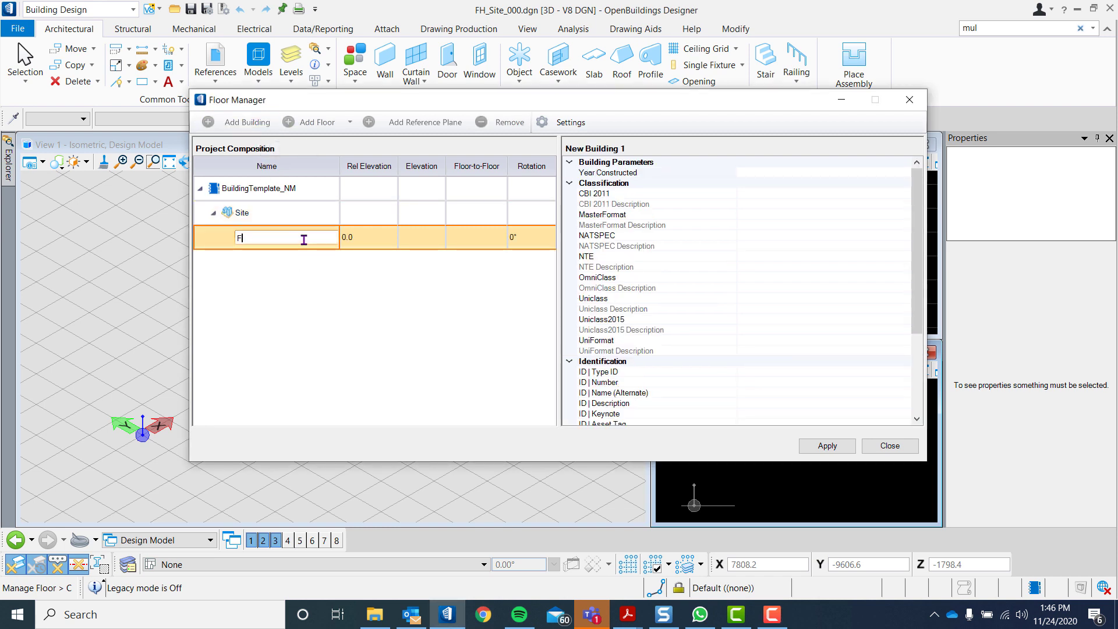
{"action": "type", "text": "arns"}
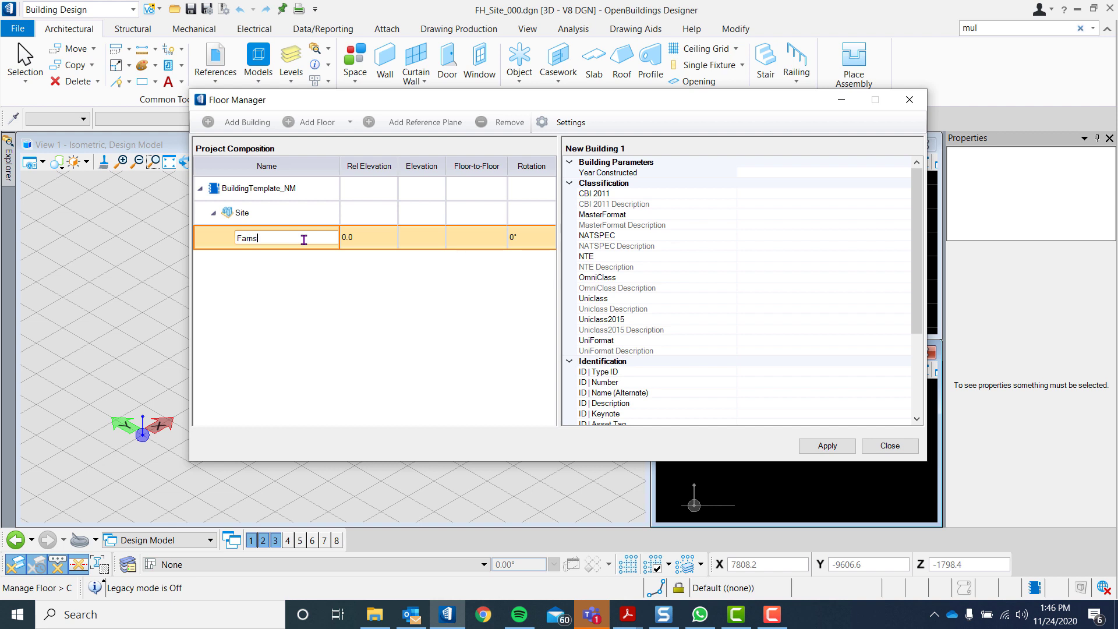
{"action": "type", "text": "worth"}
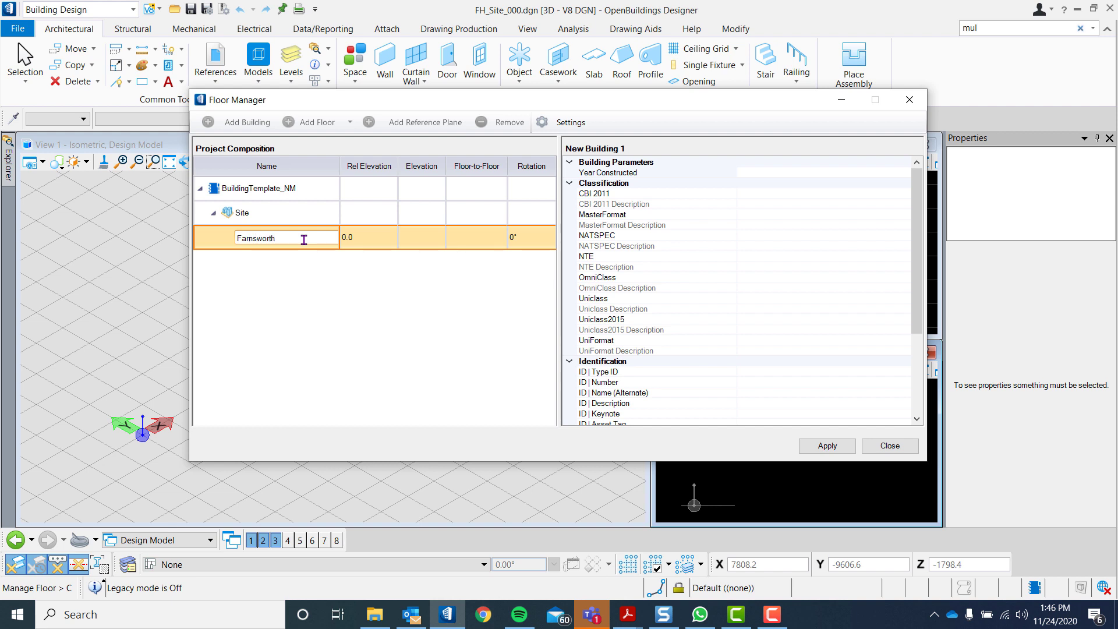
{"action": "type", "text": "House"}
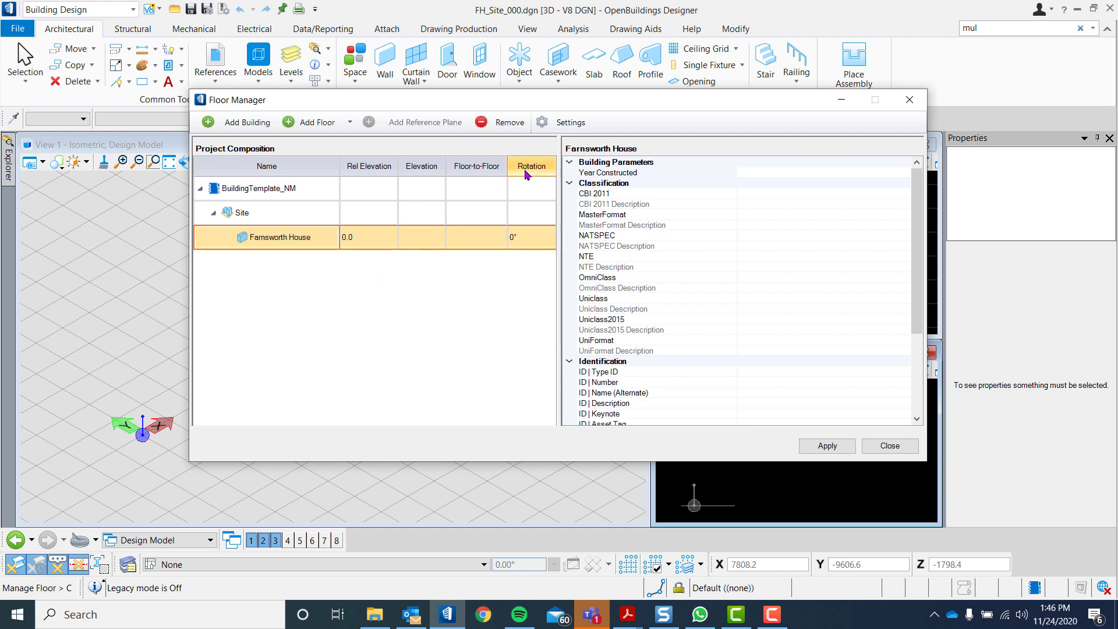
{"action": "mouse_move", "coordinate": [311, 122]}
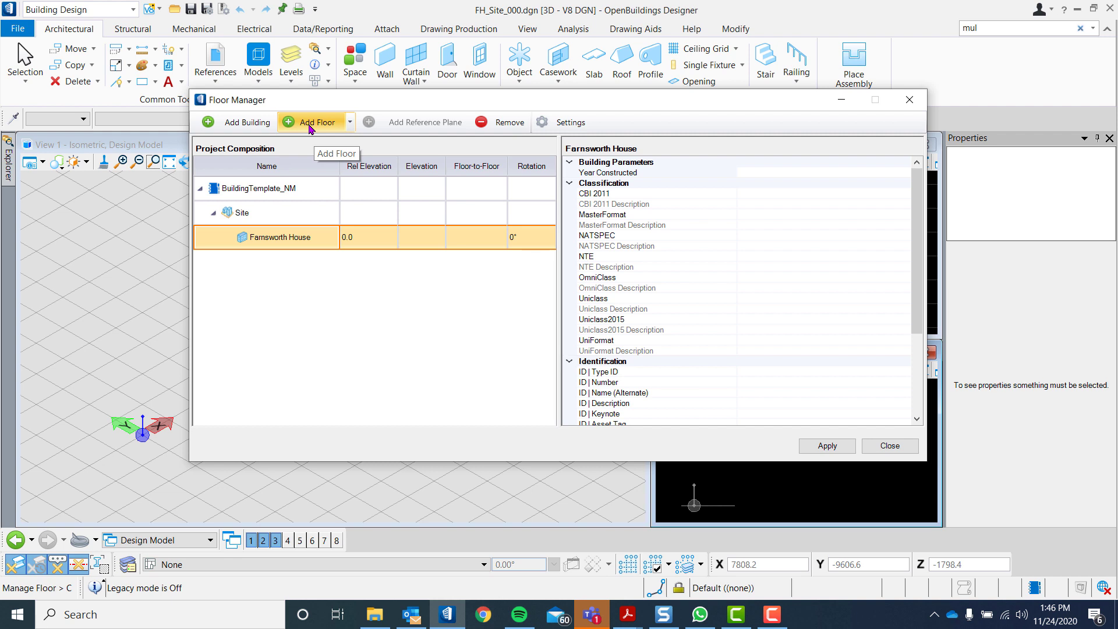
- Add floors to Farnsworth House and rename Floor 1 to Ground Level
{"action": "left_click", "coordinate": [310, 122]}
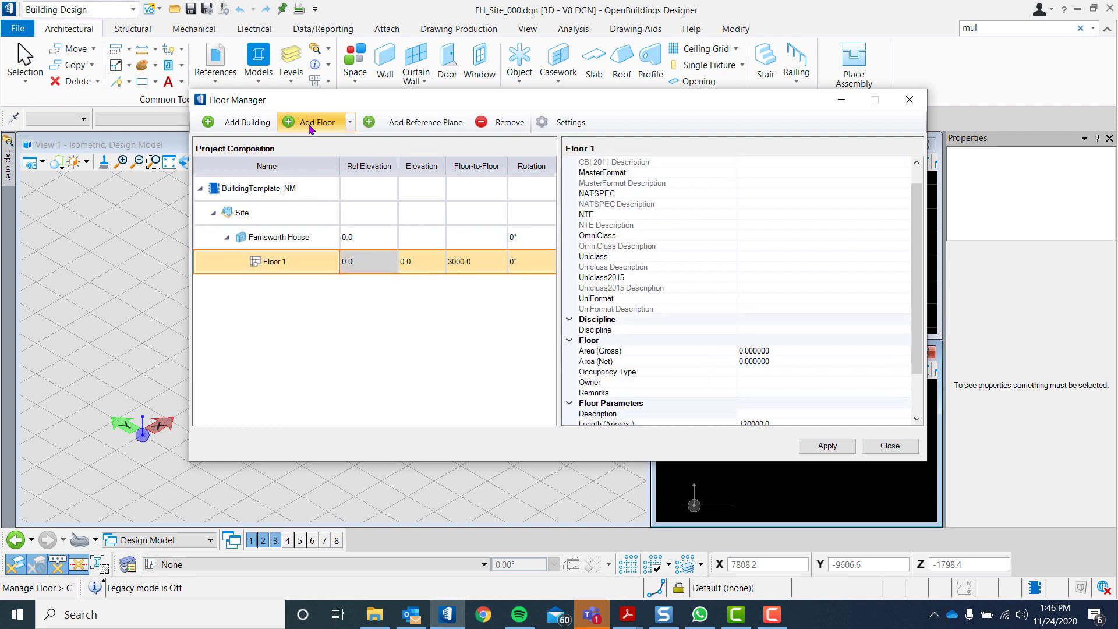
{"action": "left_click", "coordinate": [314, 121]}
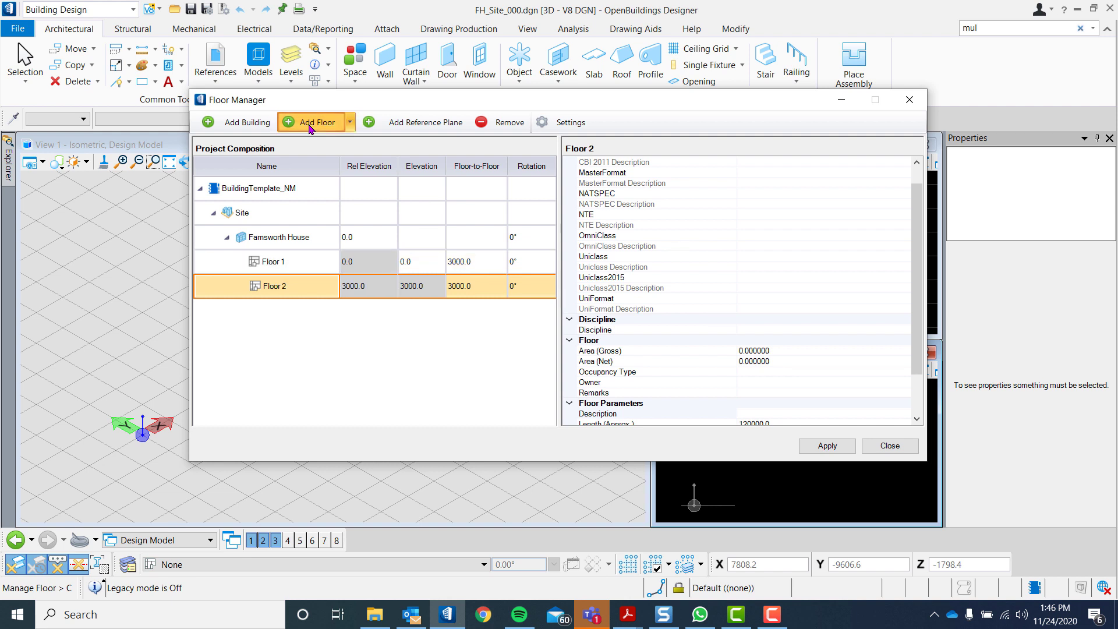
{"action": "left_click", "coordinate": [312, 122]}
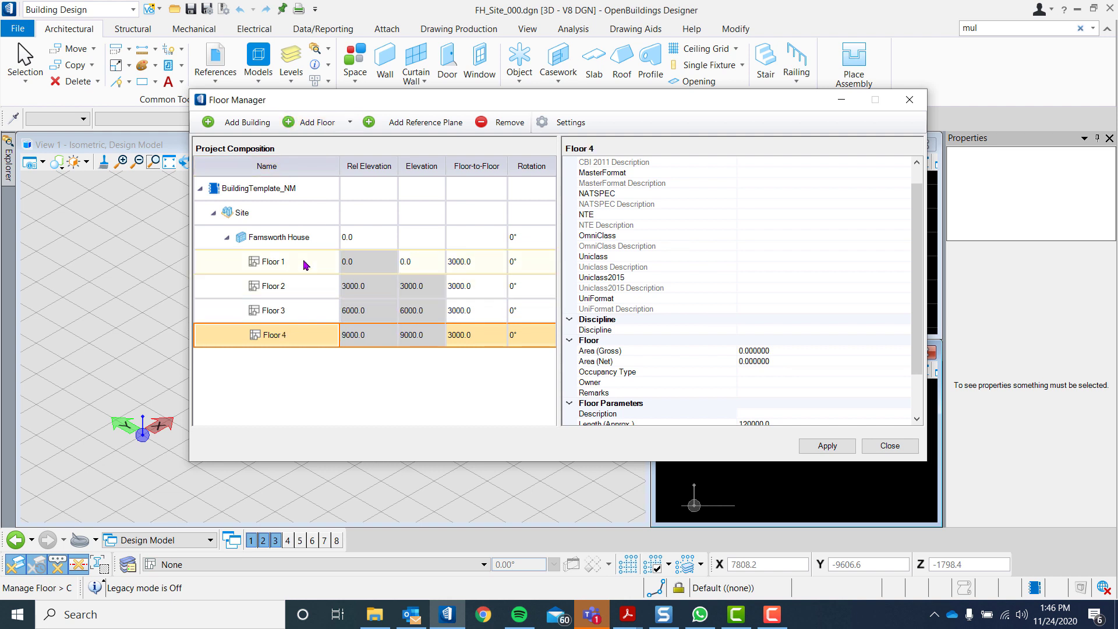
{"action": "double_click", "coordinate": [269, 261]}
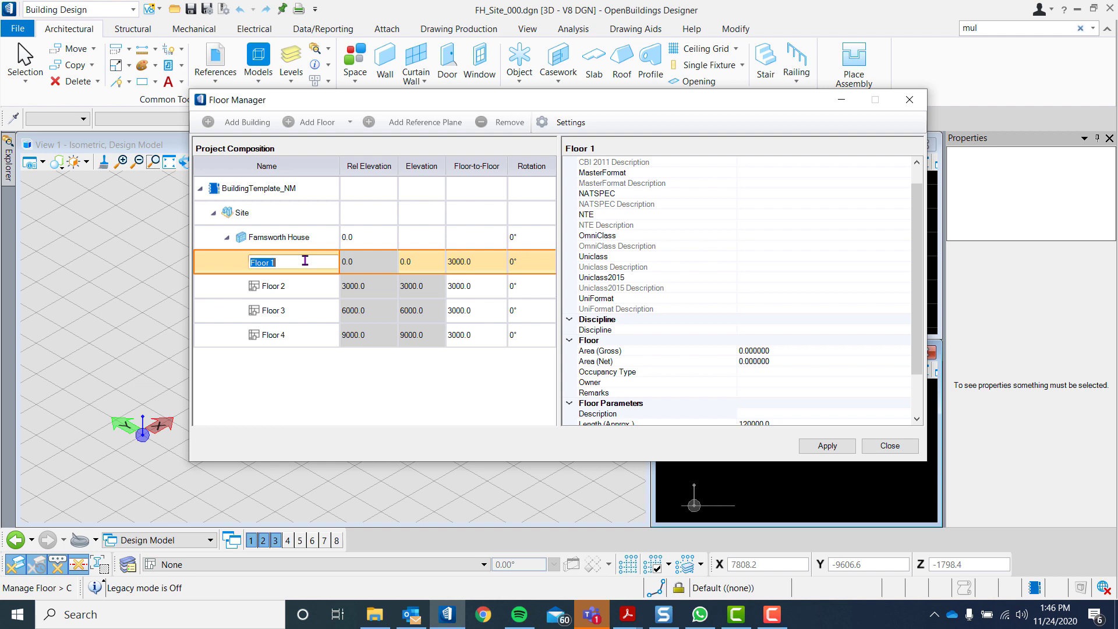
{"action": "type", "text": "Ground Level"}
{"action": "left_click", "coordinate": [475, 262]}
{"action": "type", "text": "700"}
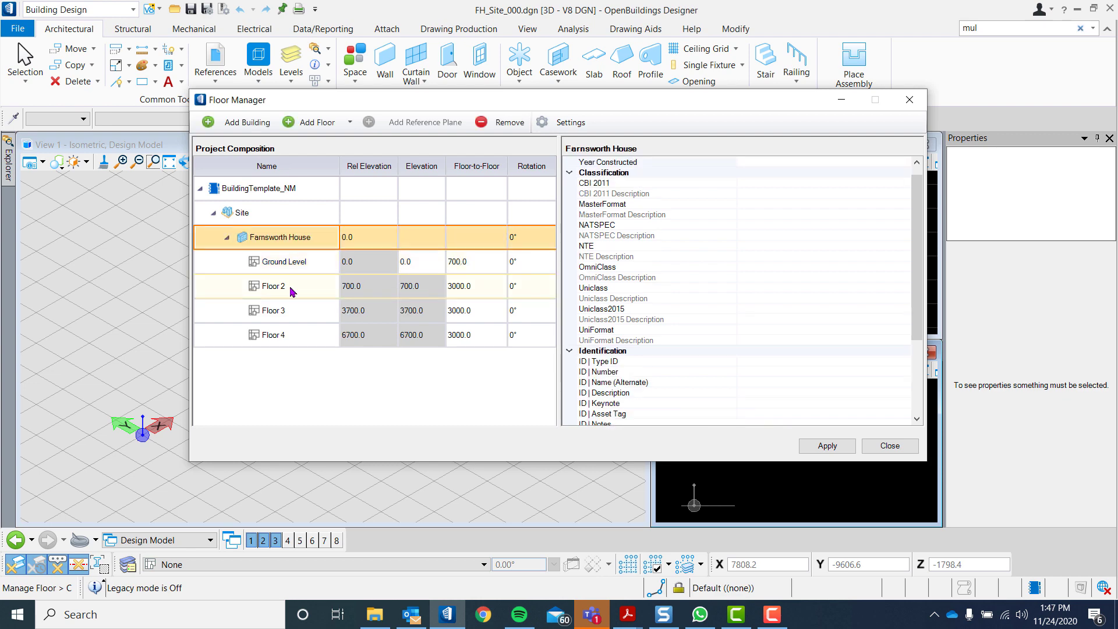
- Rename the other floors Lower Terrace, Upper Terrace and Roof; set Roof height 3250
{"action": "double_click", "coordinate": [267, 286]}
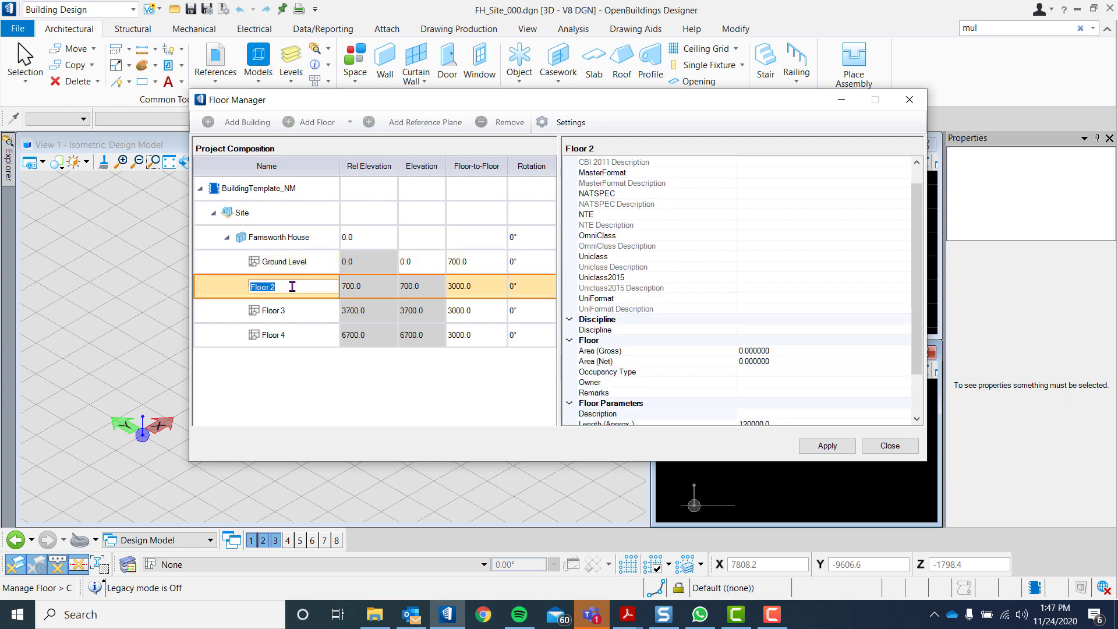
{"action": "type", "text": "Lower Terrace"}
{"action": "left_click", "coordinate": [293, 310]}
{"action": "type", "text": "M"}
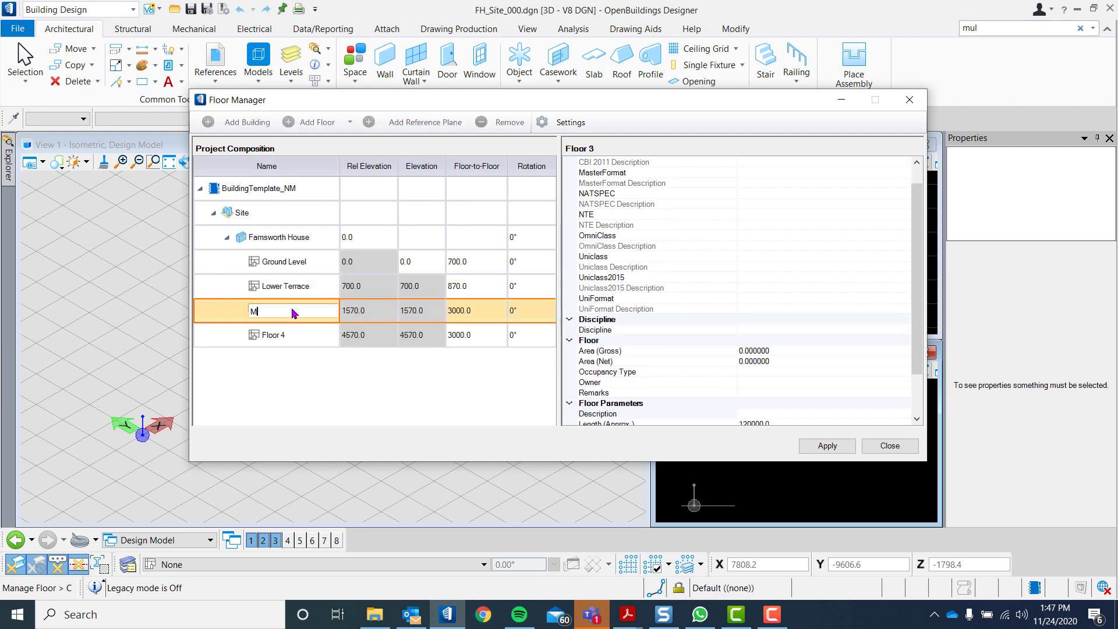
{"action": "type", "text": "Upper Terrace"}
{"action": "left_click", "coordinate": [476, 311]}
{"action": "type", "text": "3250"}
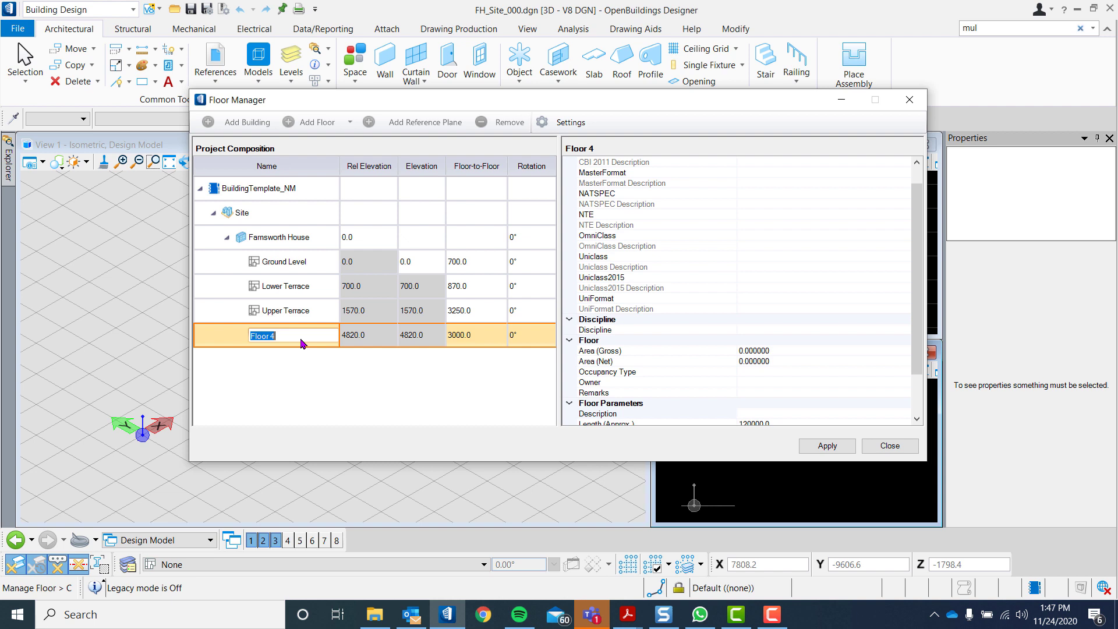
{"action": "type", "text": "Roof"}
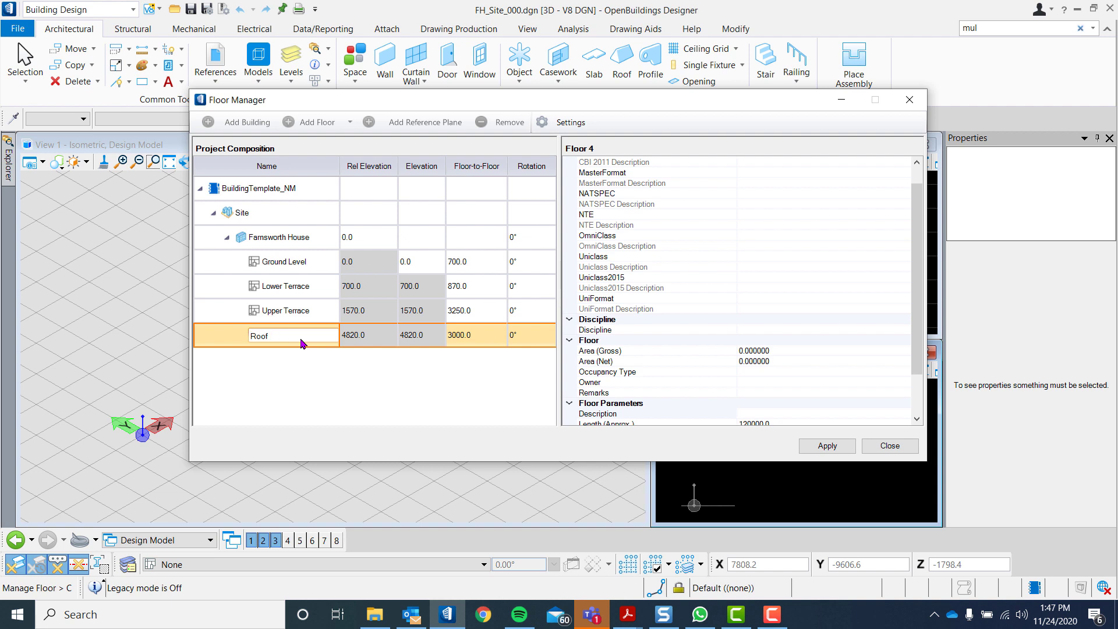
{"action": "double_click", "coordinate": [459, 335]}
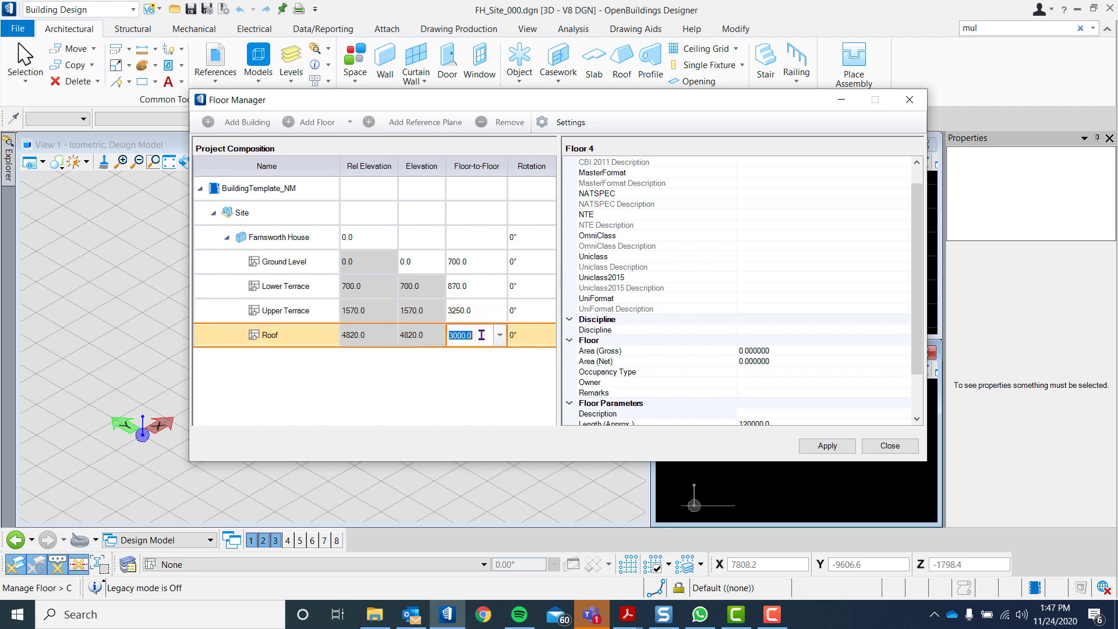
{"action": "left_click", "coordinate": [278, 237]}
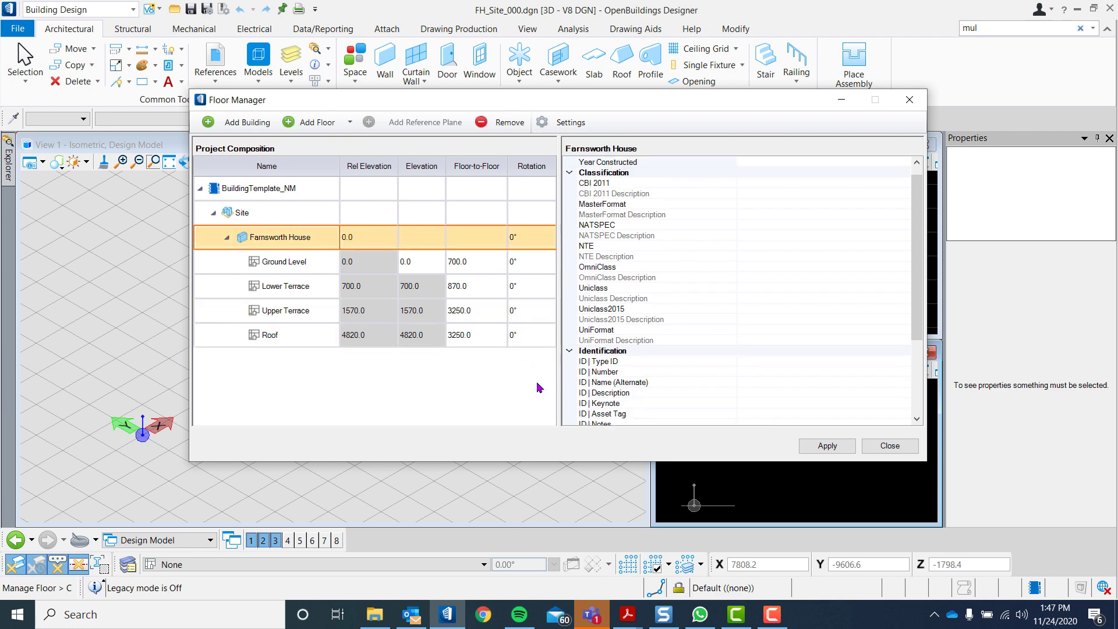
- Set Ground Level's description to 'Ground Level', apply, and close the Floor Manager
{"action": "left_click", "coordinate": [284, 261]}
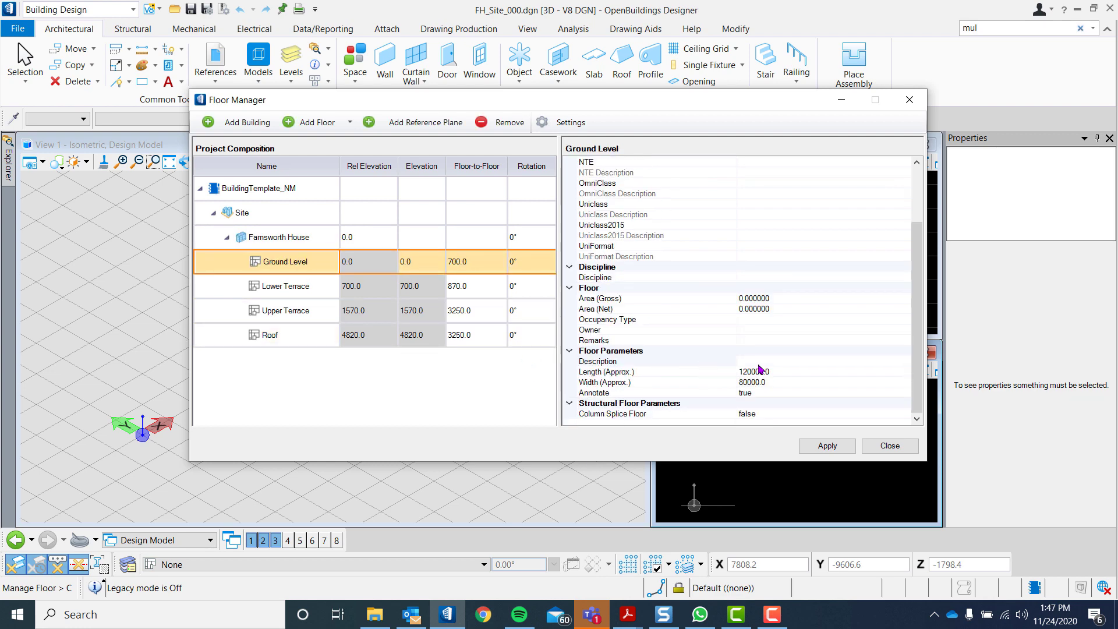
{"action": "left_click", "coordinate": [635, 361]}
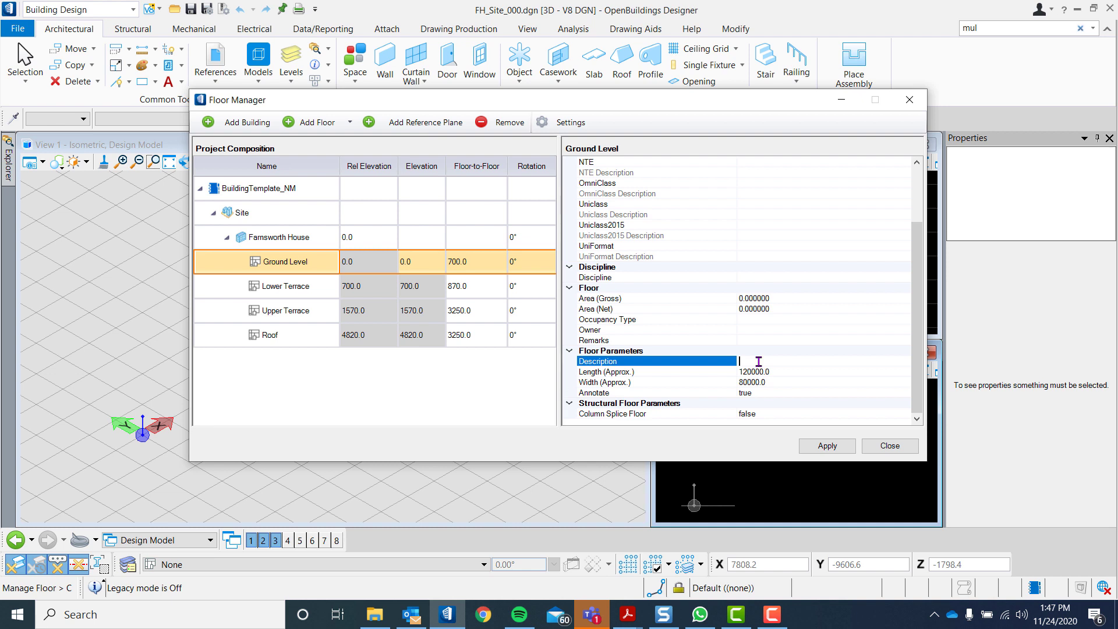
{"action": "type", "text": "Ground Fl"}
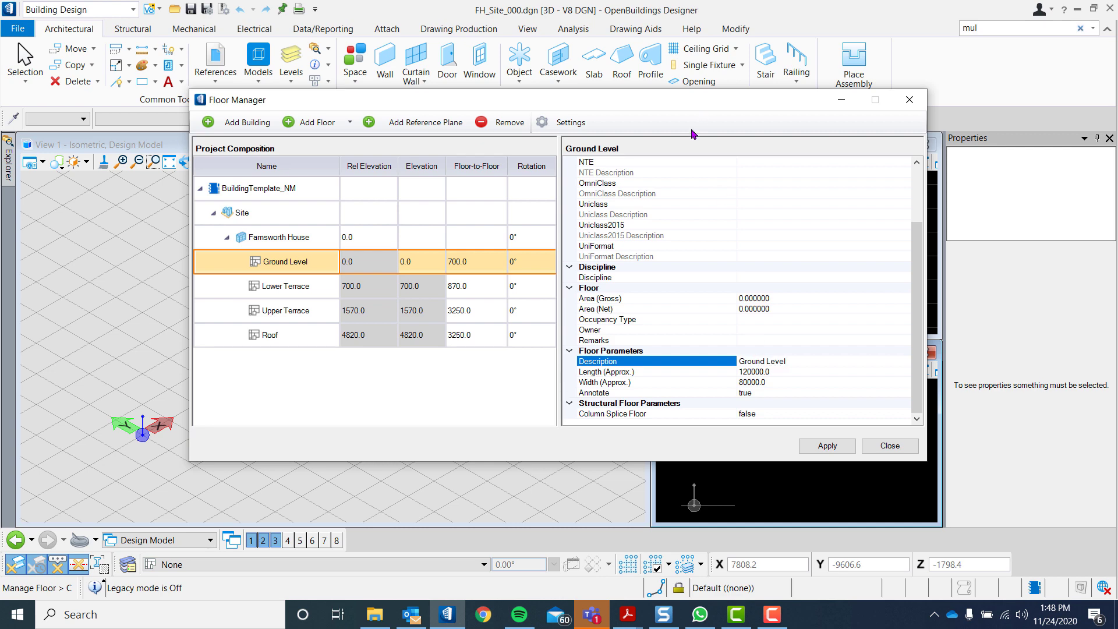
{"action": "mouse_move", "coordinate": [723, 333]}
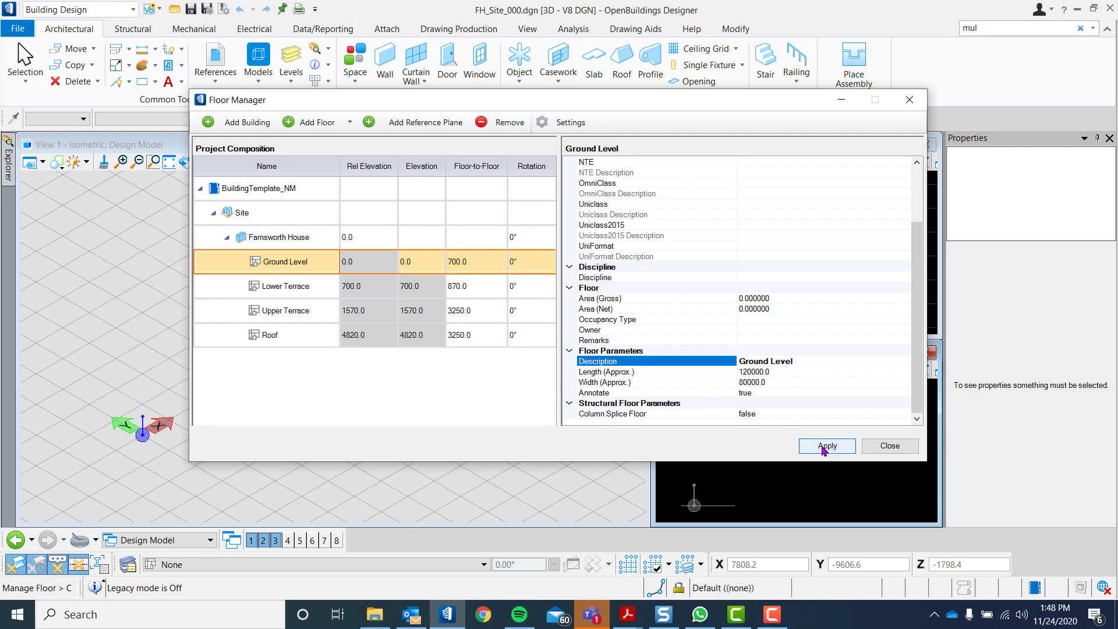
{"action": "left_click", "coordinate": [826, 445]}
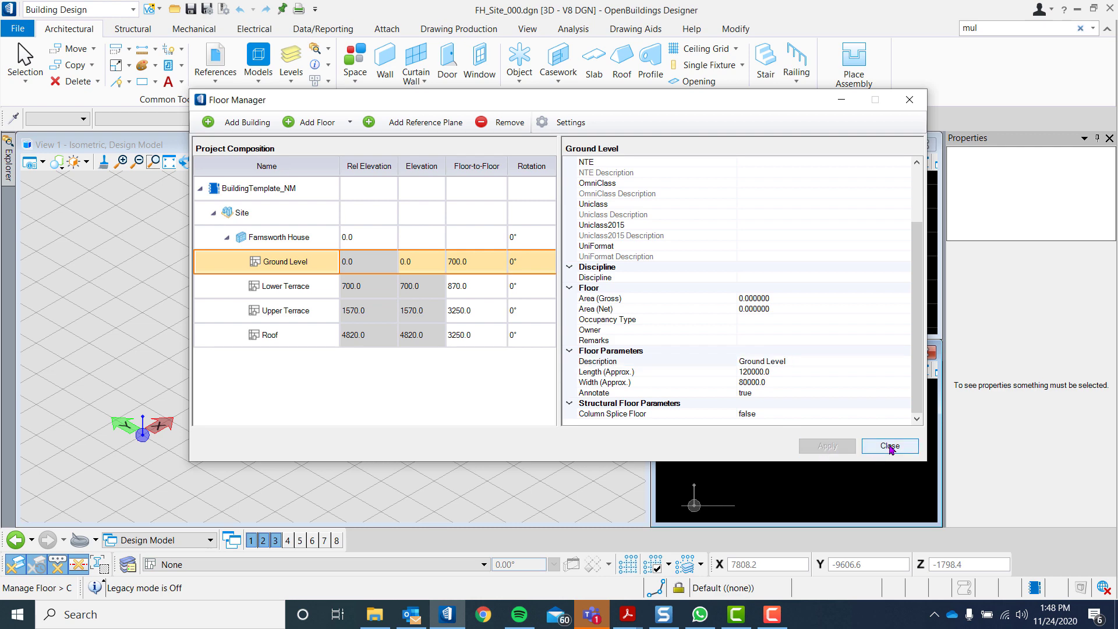
{"action": "left_click", "coordinate": [889, 445]}
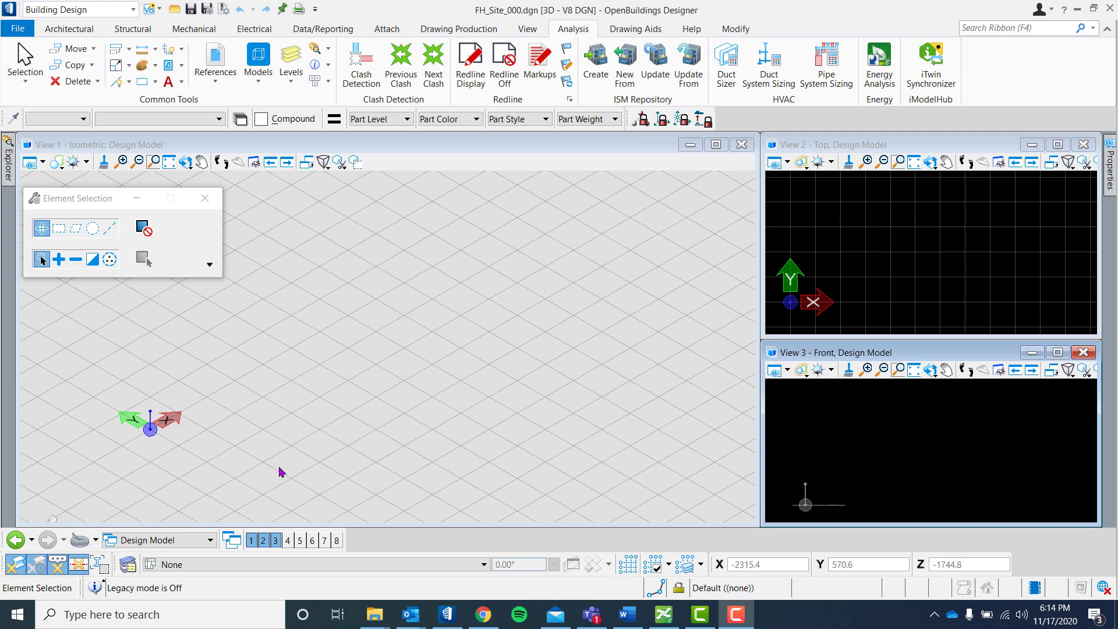
- Open Grid Systems and reveal the Orthogonal, Radial and Sketch add options
{"action": "left_click", "coordinate": [628, 564]}
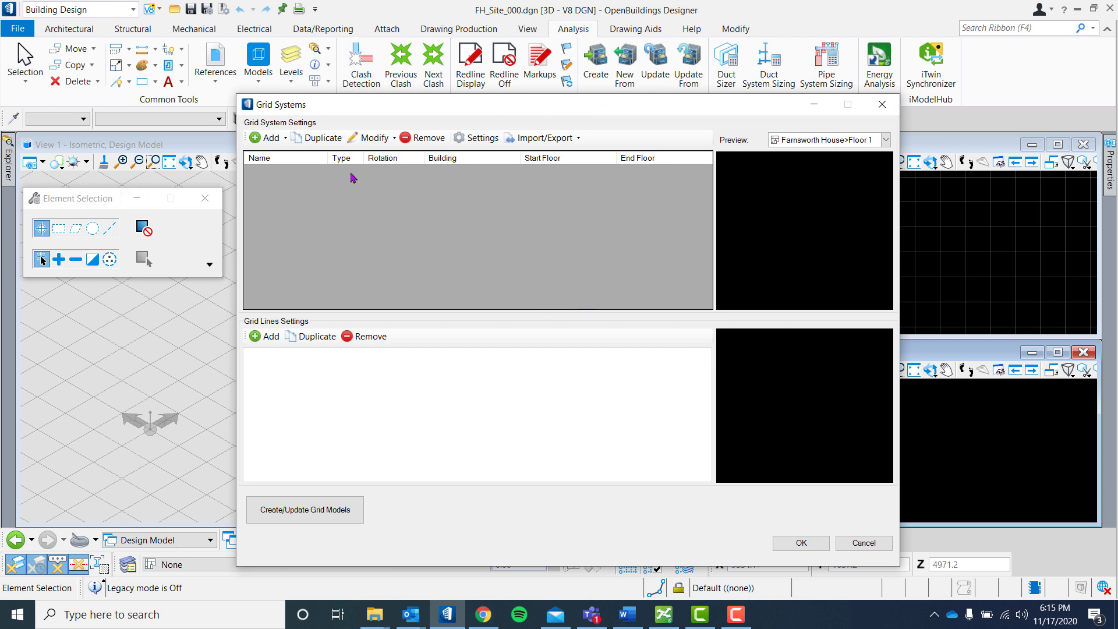
{"action": "left_click", "coordinate": [269, 137]}
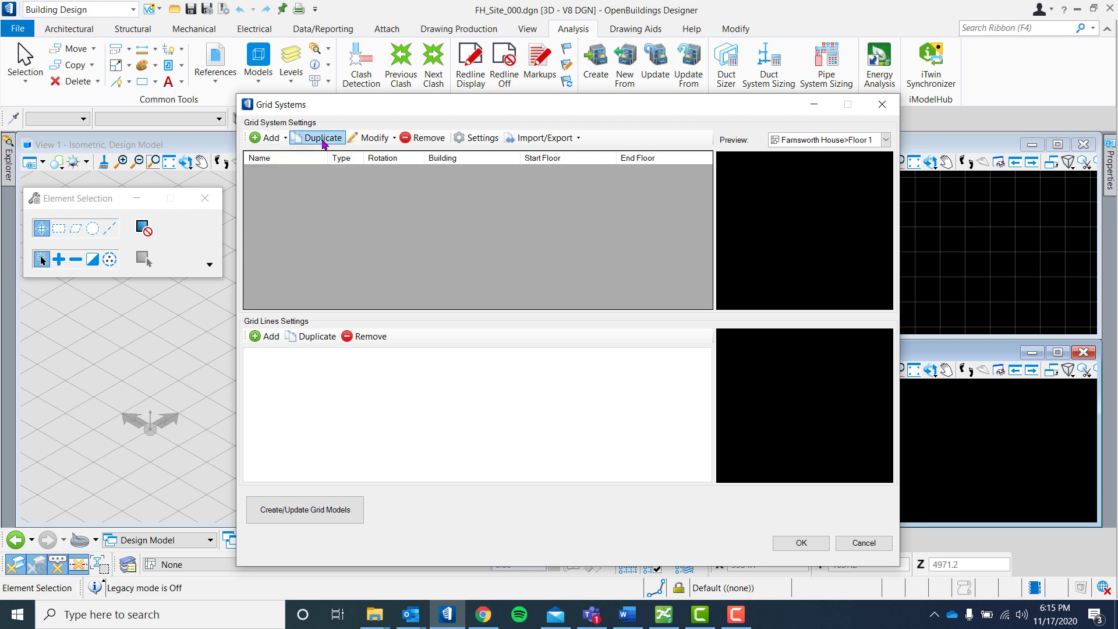
{"action": "left_click", "coordinate": [372, 138]}
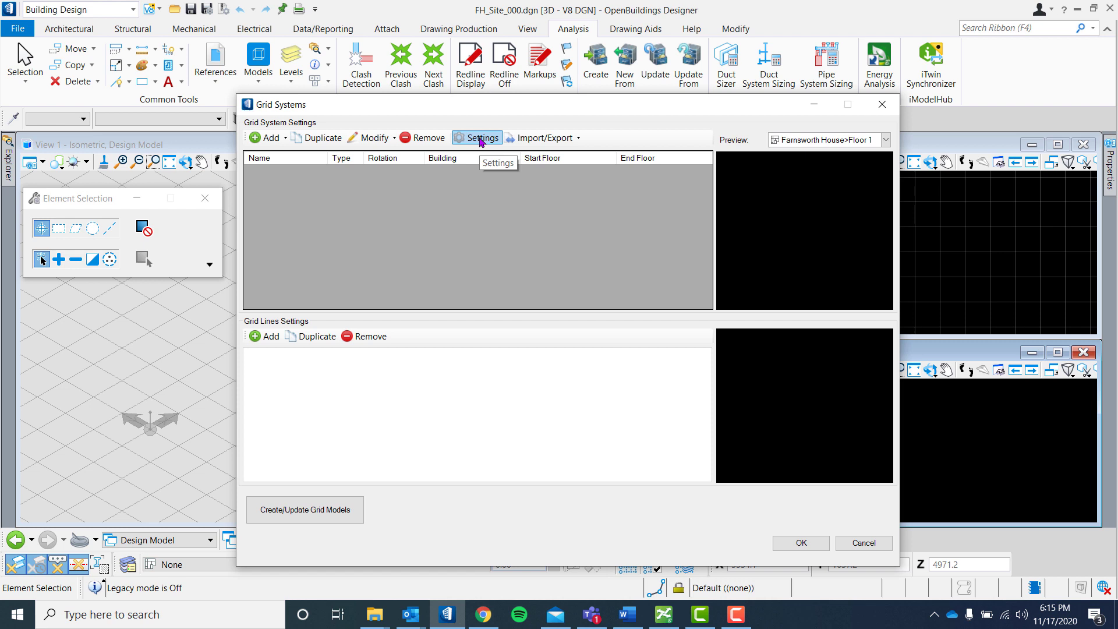
{"action": "mouse_move", "coordinate": [542, 137]}
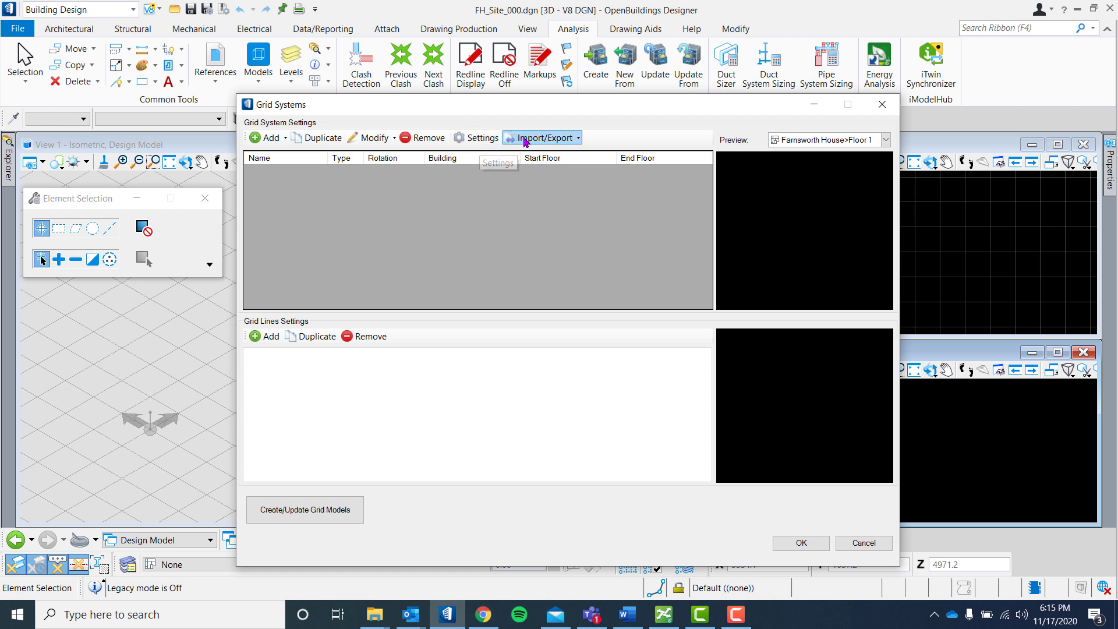
{"action": "left_click", "coordinate": [538, 137]}
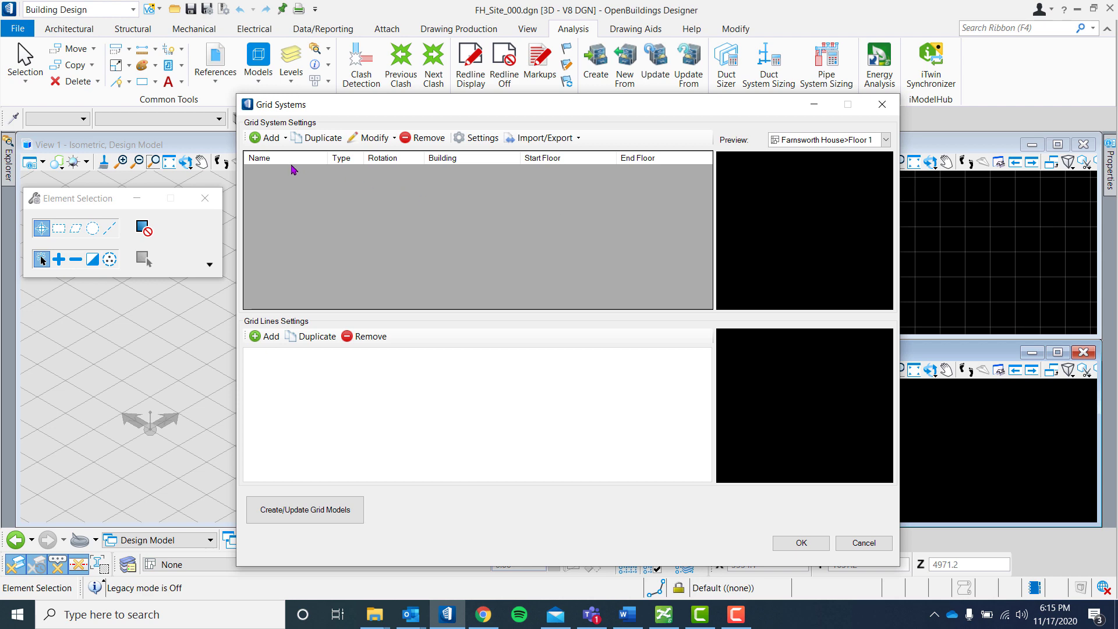
{"action": "left_click", "coordinate": [265, 137]}
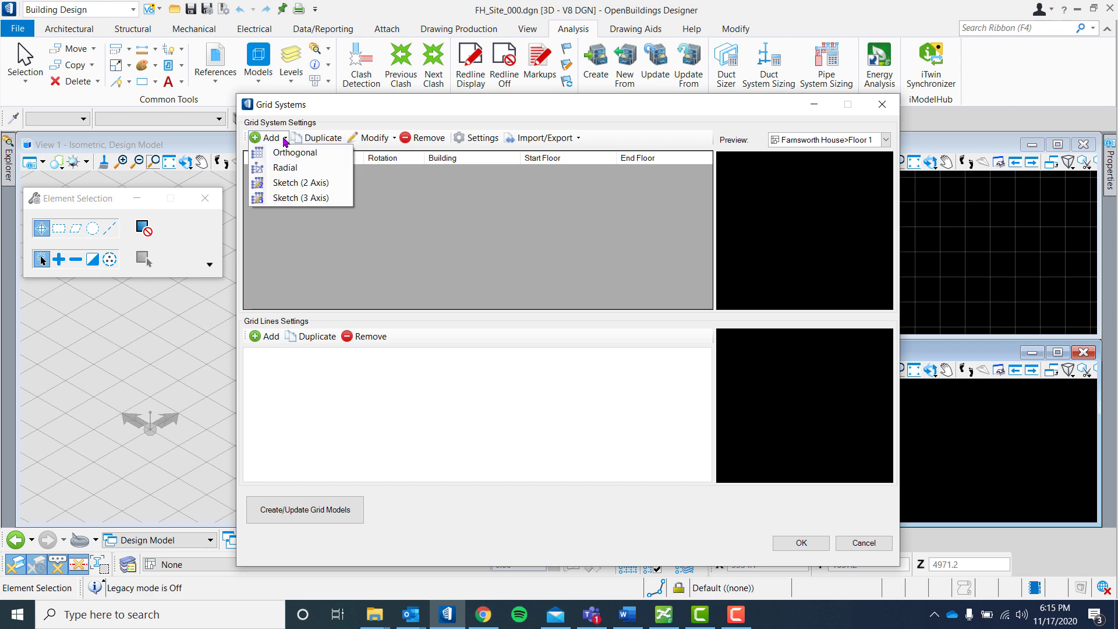
{"action": "mouse_move", "coordinate": [295, 152]}
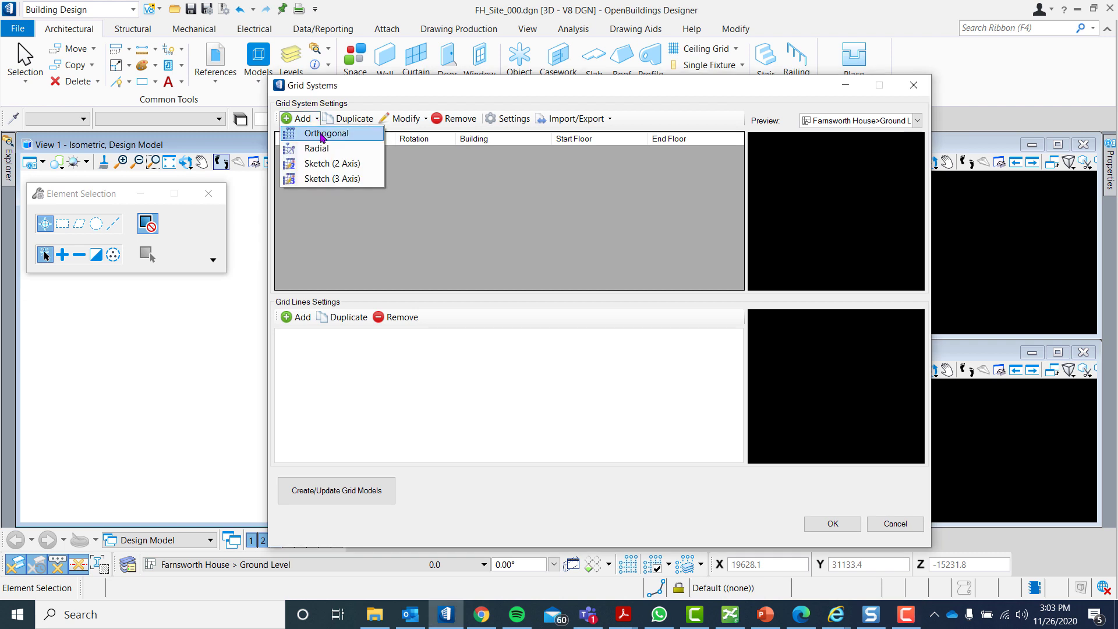
- Add an orthogonal grid starting at Ground Level and ending at Roof
{"action": "left_click", "coordinate": [328, 134]}
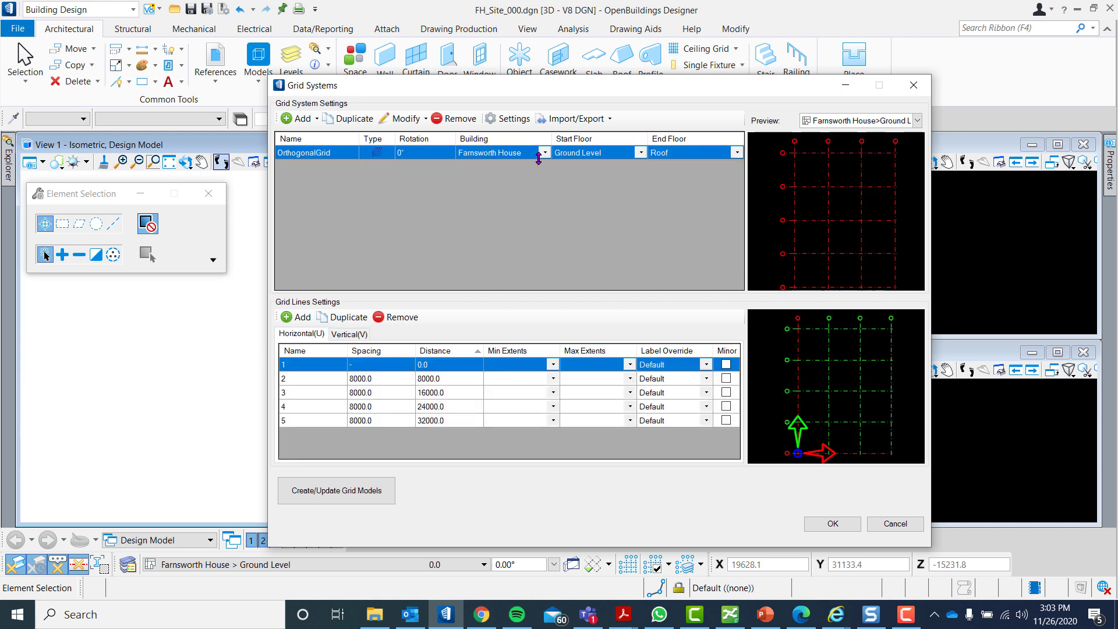
{"action": "mouse_move", "coordinate": [547, 159]}
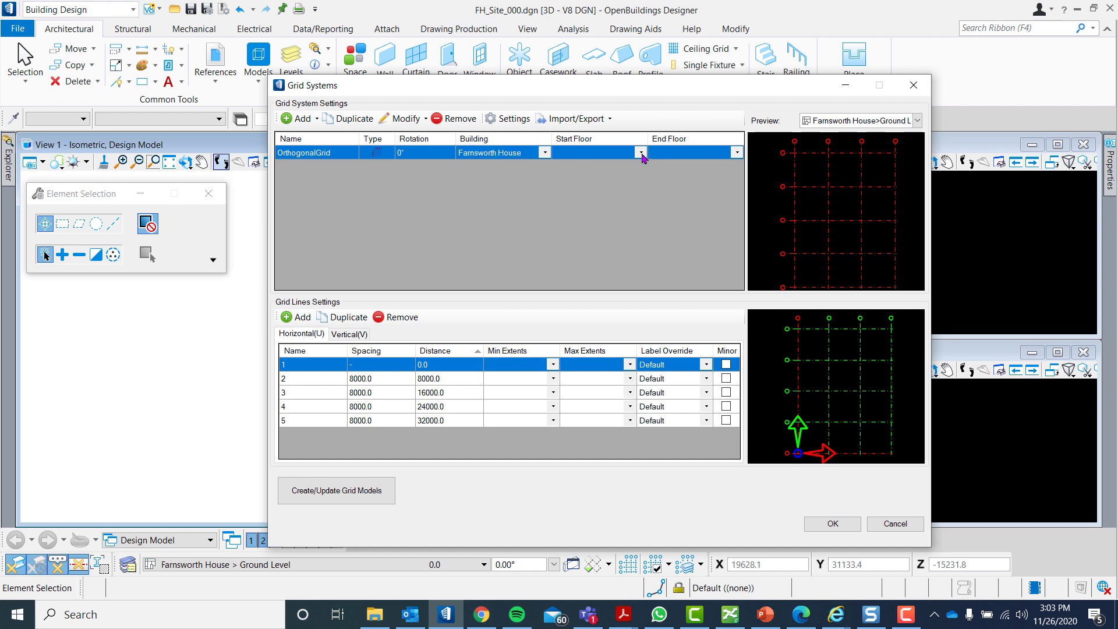
{"action": "left_click", "coordinate": [640, 152]}
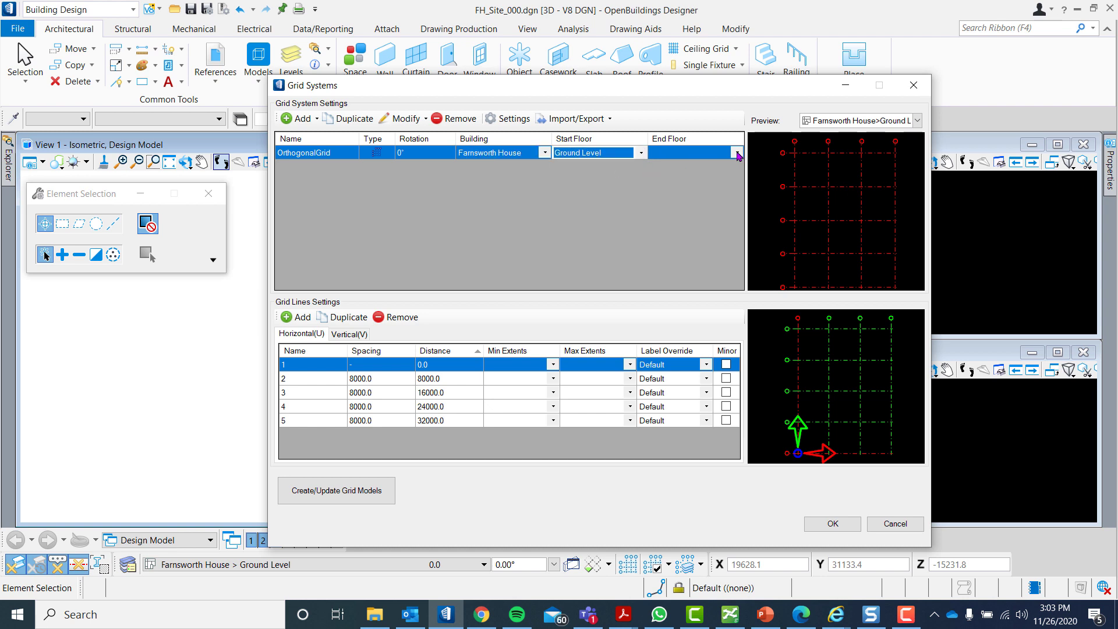
{"action": "left_click", "coordinate": [744, 152]}
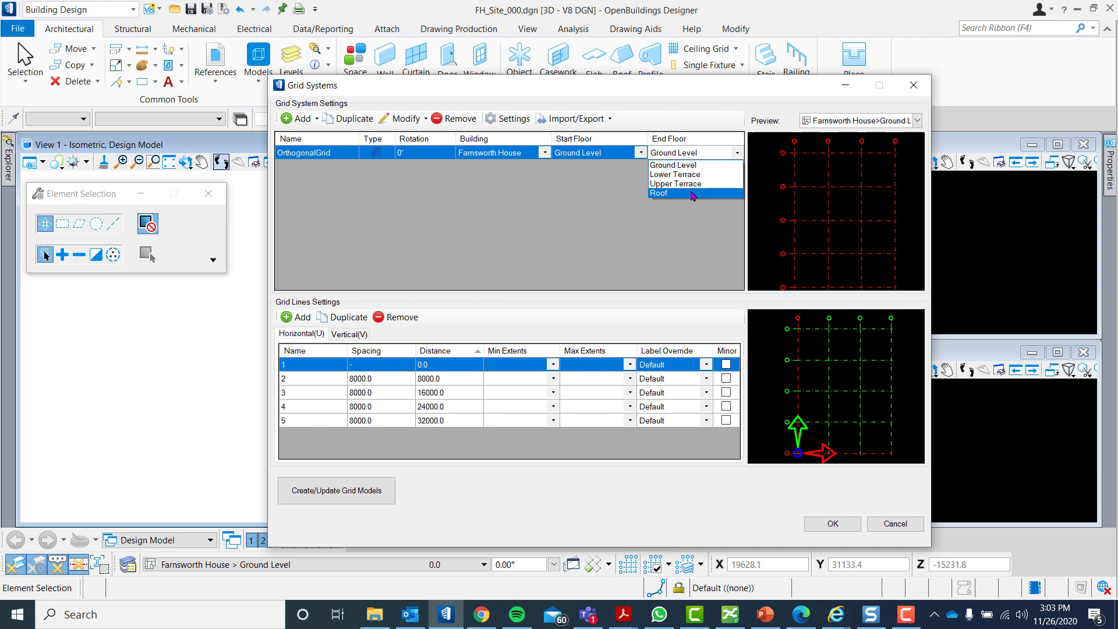
{"action": "left_click", "coordinate": [660, 193]}
{"action": "type", "text": "9000"}
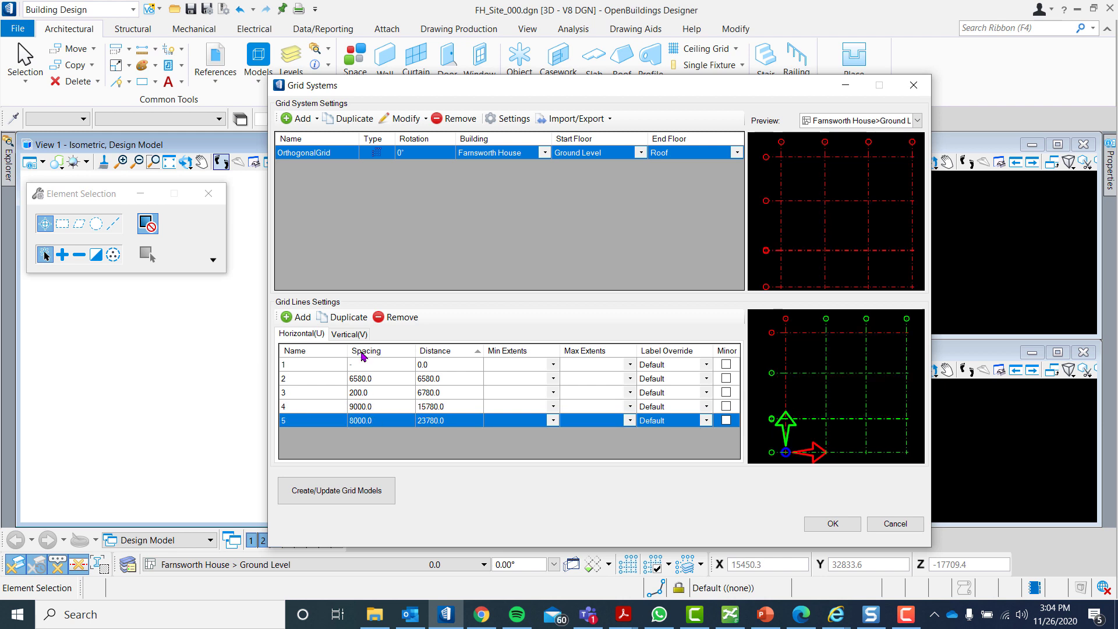
- Add a fifth vertical grid line E, with lines A–E spaced 6650 apart
{"action": "left_click", "coordinate": [397, 317]}
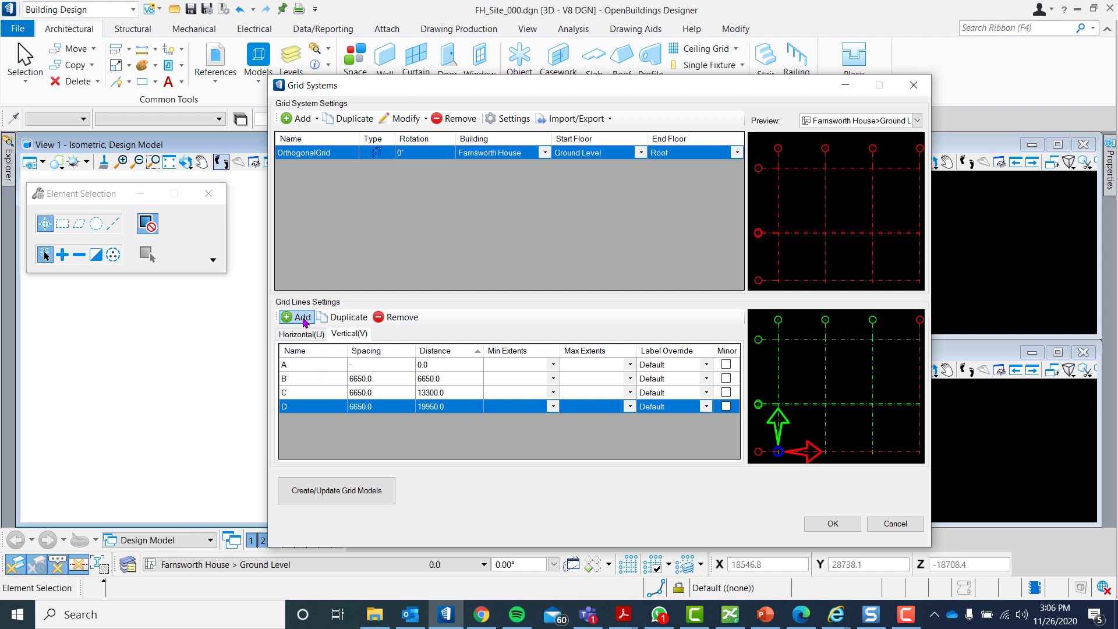
{"action": "left_click", "coordinate": [295, 317]}
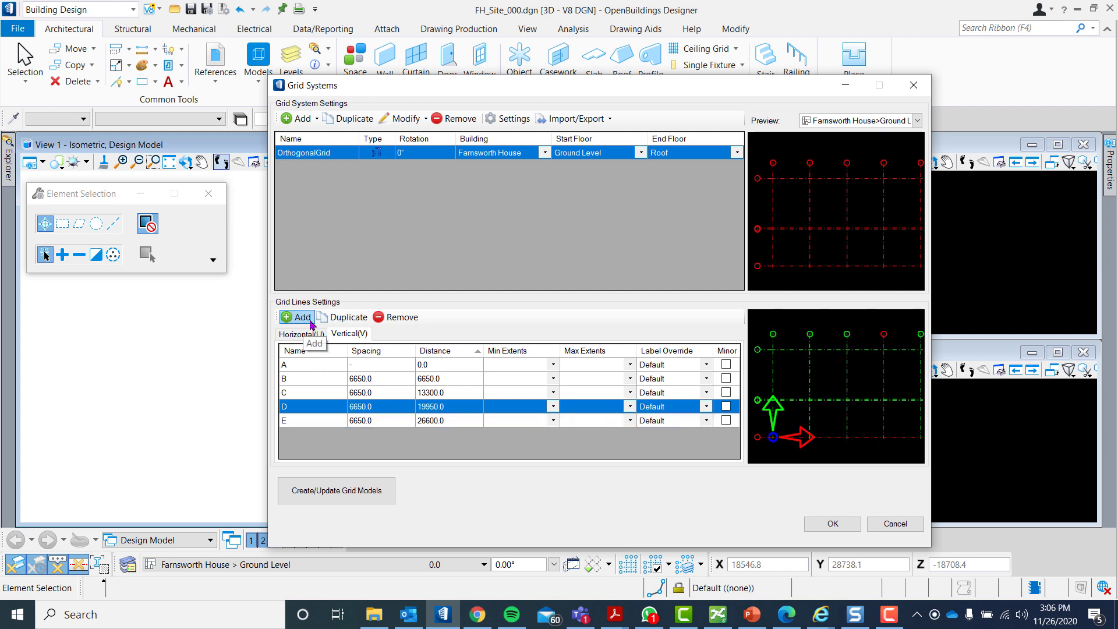
{"action": "mouse_move", "coordinate": [829, 446]}
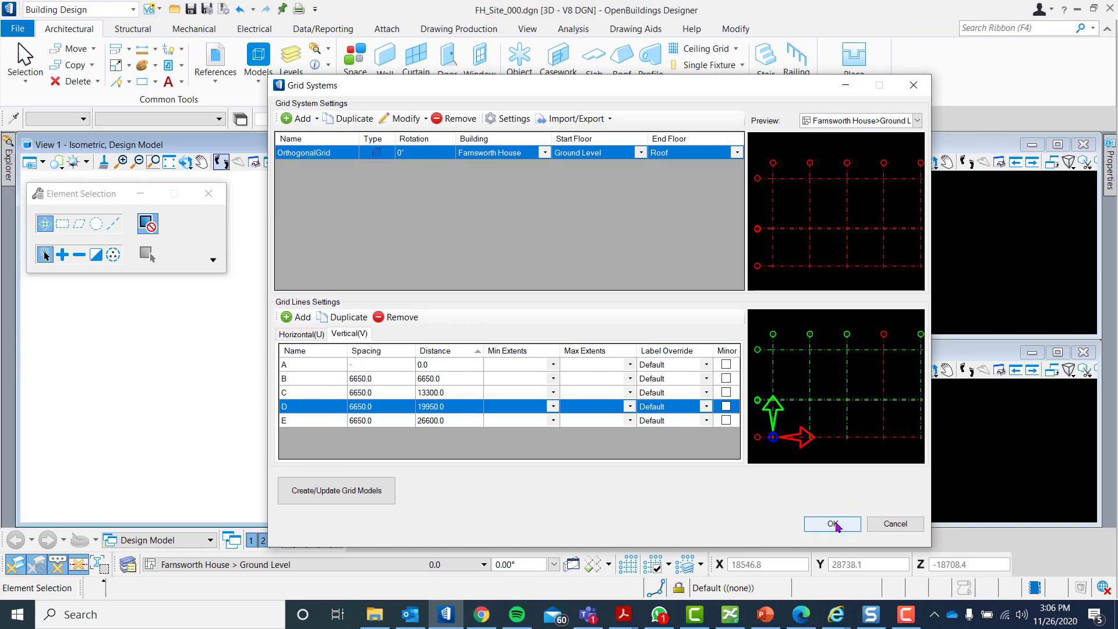
- Confirm the grid system settings and make Ground Level the active floor
{"action": "left_click", "coordinate": [831, 524]}
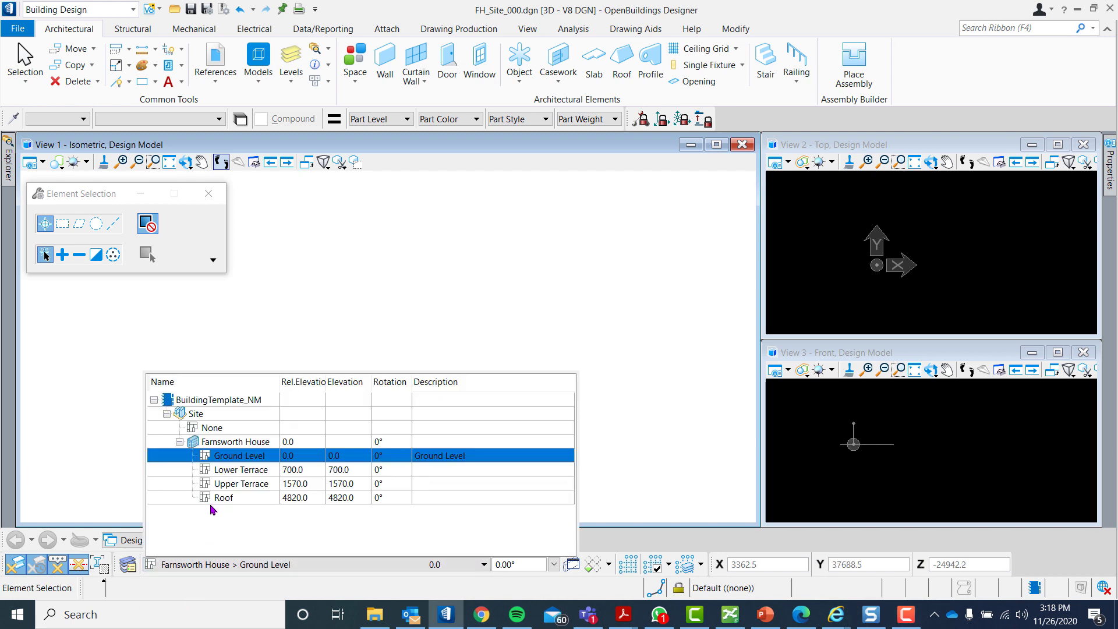
{"action": "mouse_move", "coordinate": [217, 457]}
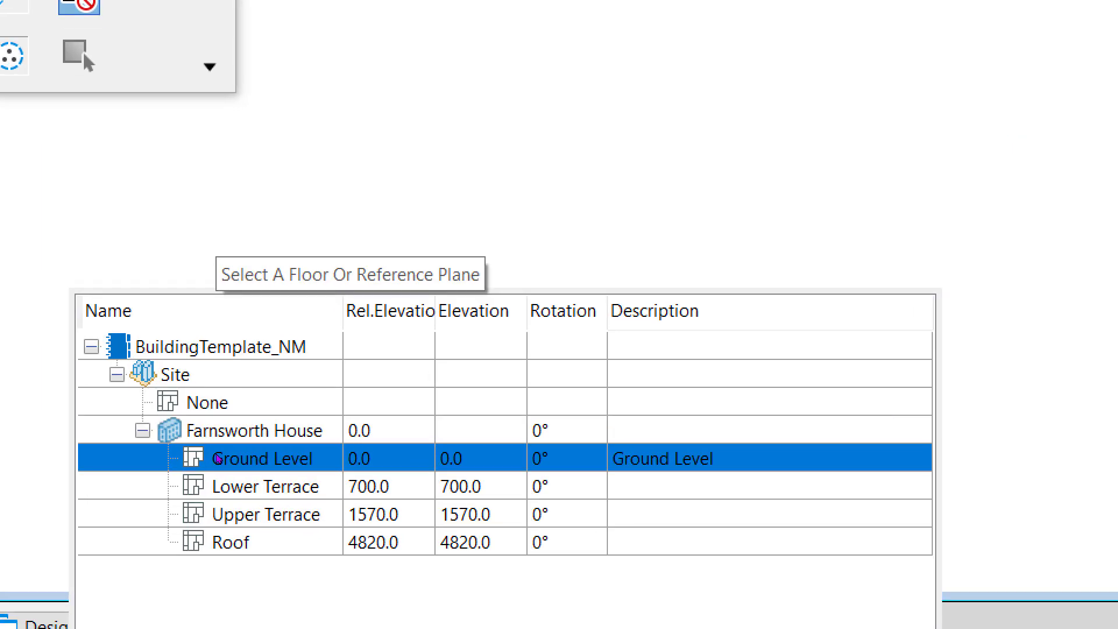
{"action": "left_click", "coordinate": [256, 457]}
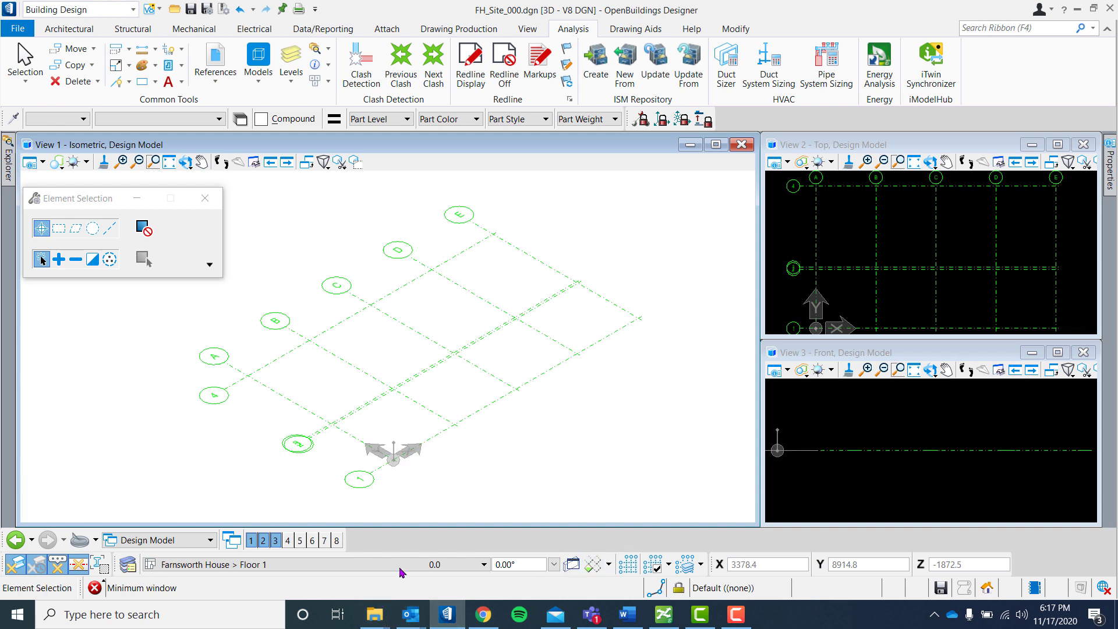
{"action": "left_click", "coordinate": [659, 564]}
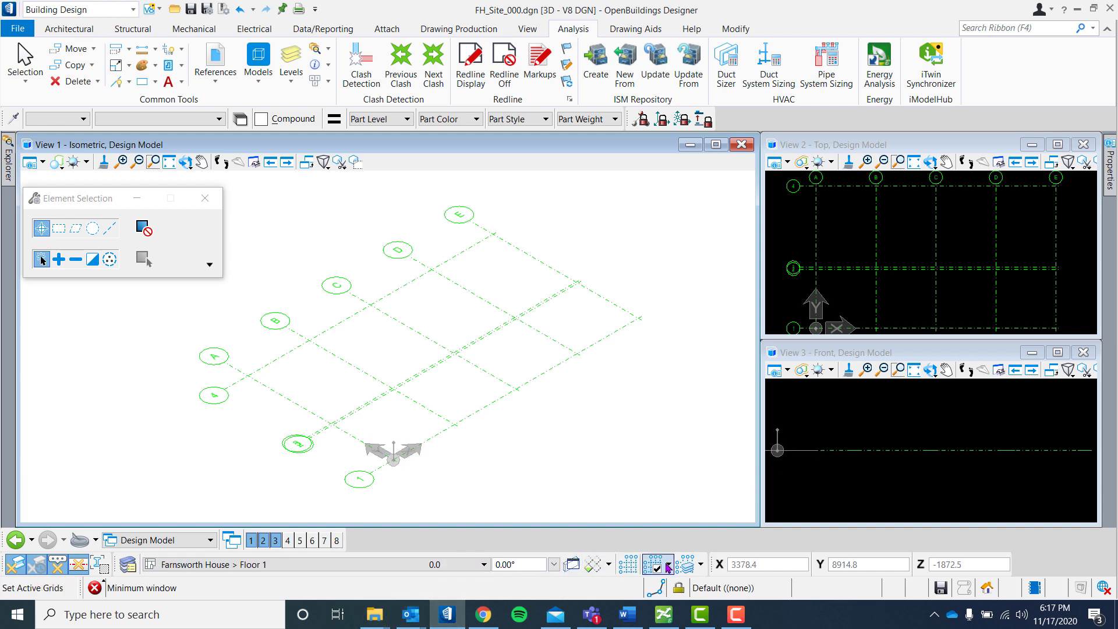
{"action": "left_click", "coordinate": [688, 564]}
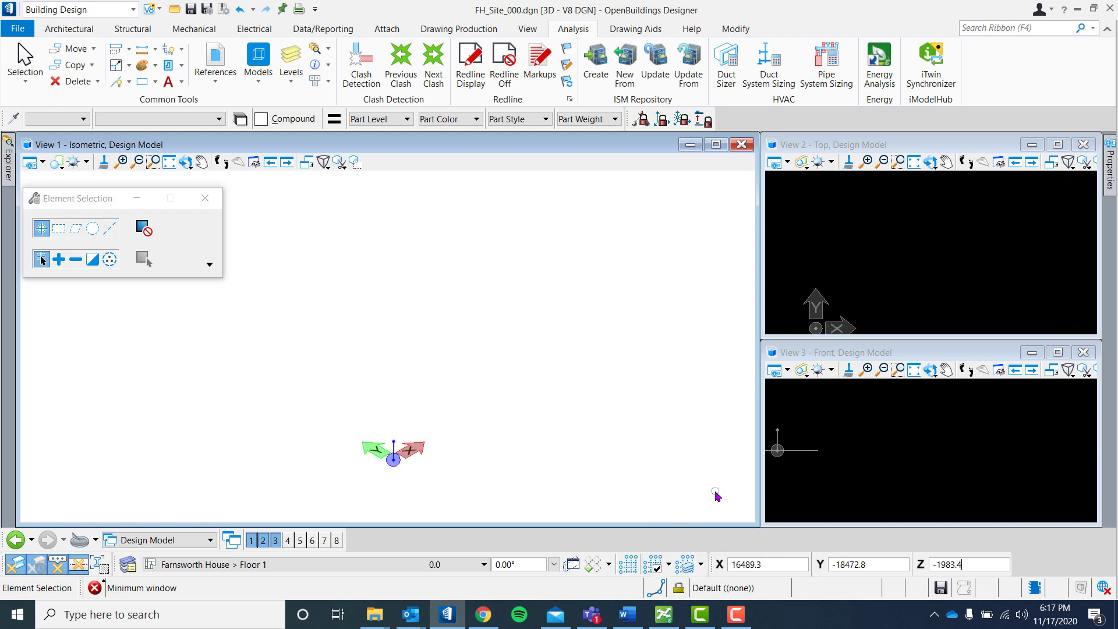
{"action": "left_click", "coordinate": [687, 564]}
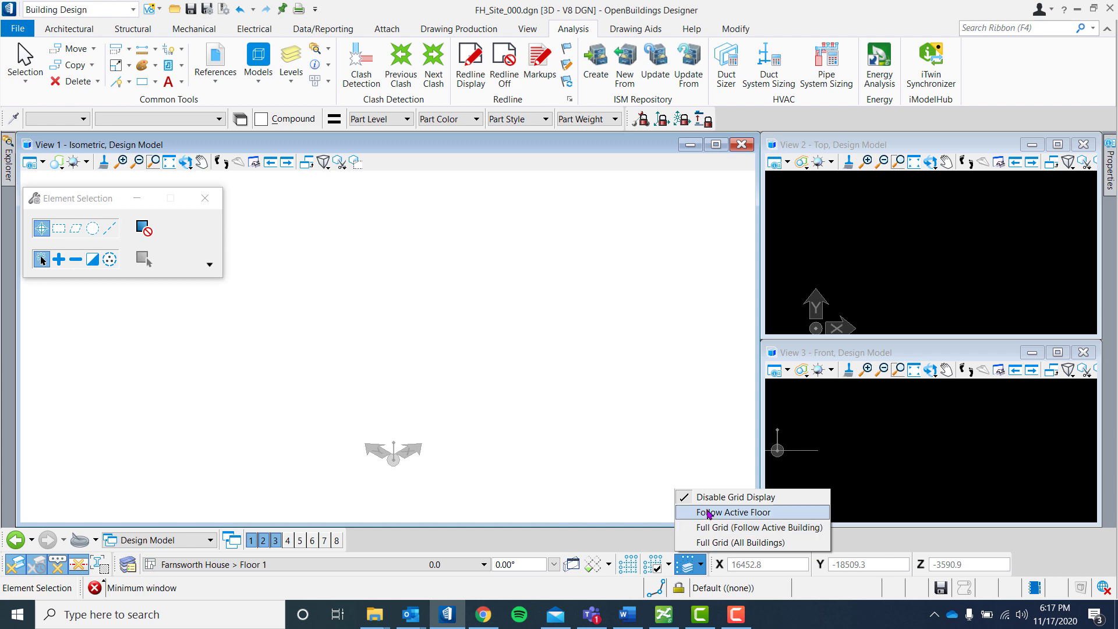
{"action": "left_click", "coordinate": [740, 512]}
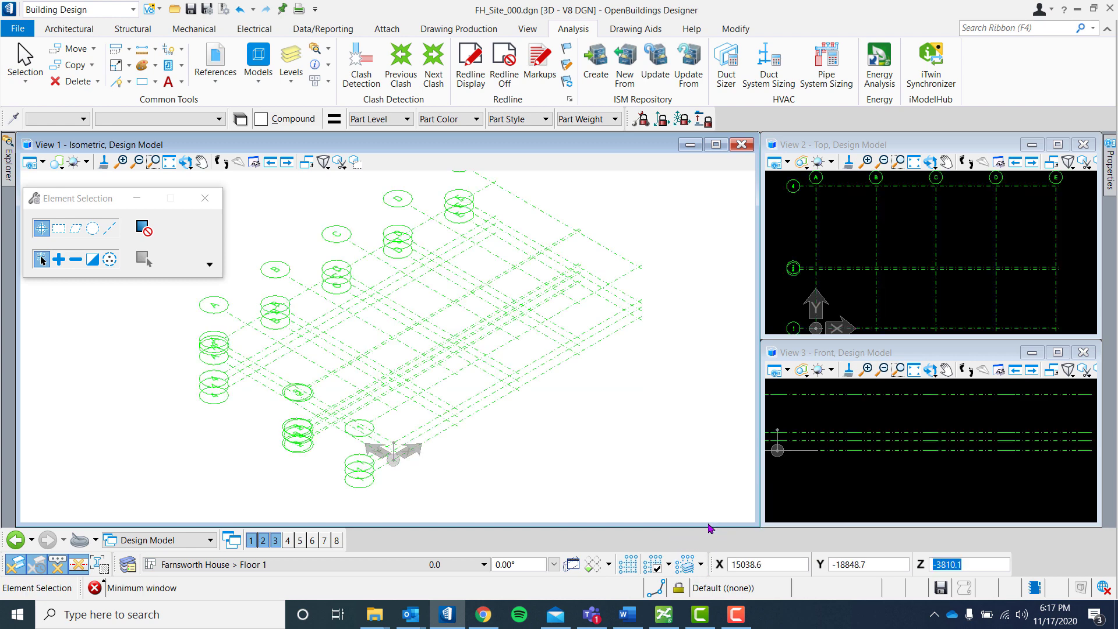
{"action": "mouse_move", "coordinate": [706, 525]}
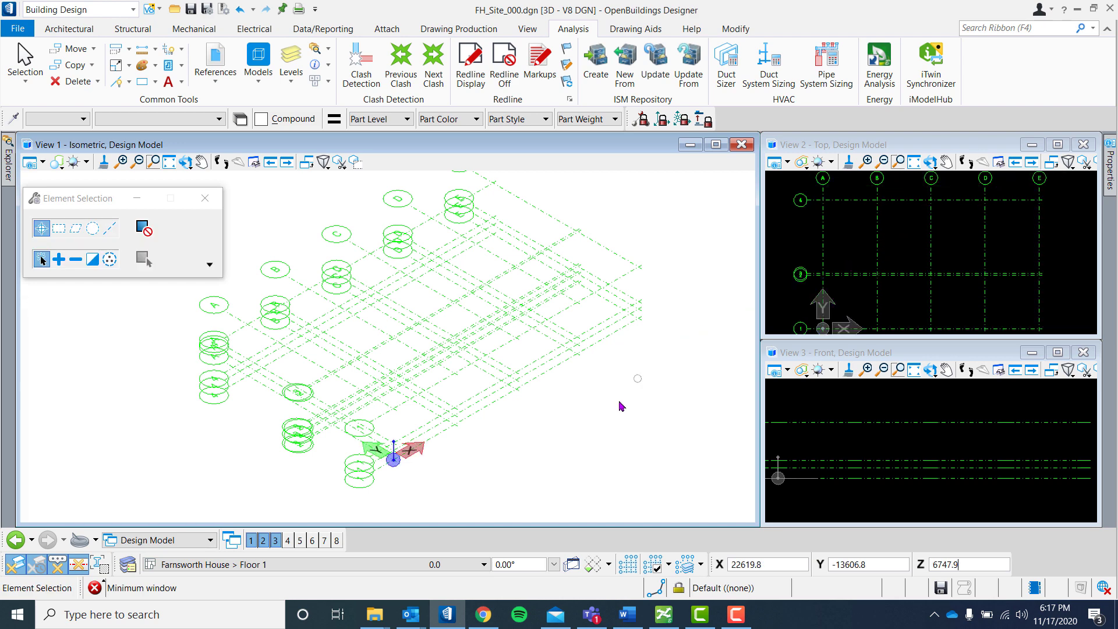
{"action": "left_click", "coordinate": [69, 29]}
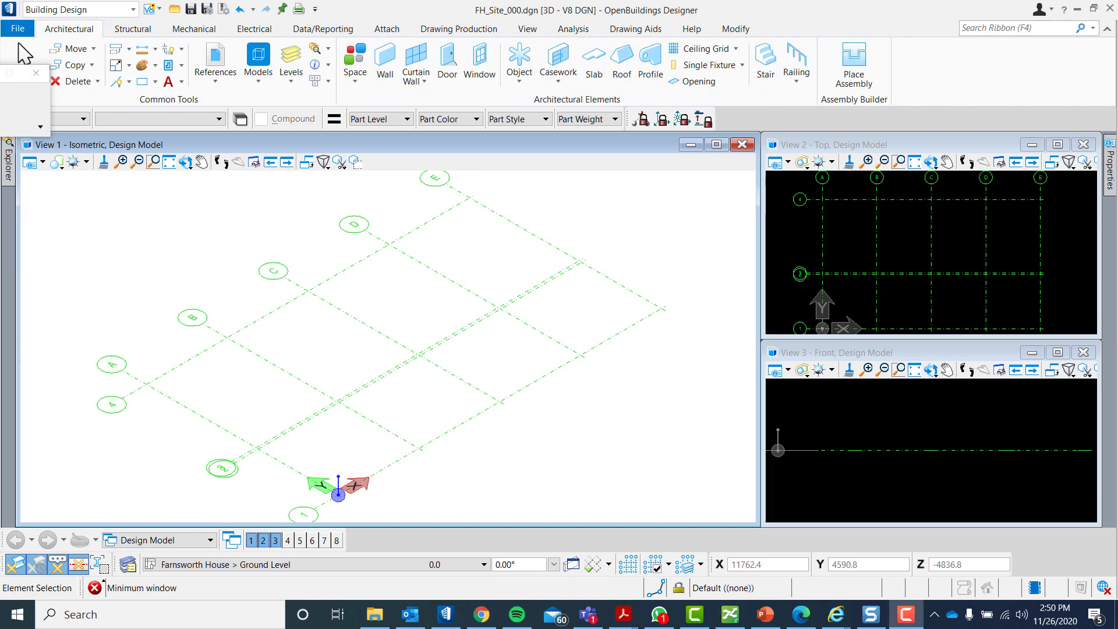
- Select C_Site.dgn to attach as a reference, with Save Relative Path enabled
{"action": "left_click", "coordinate": [23, 56]}
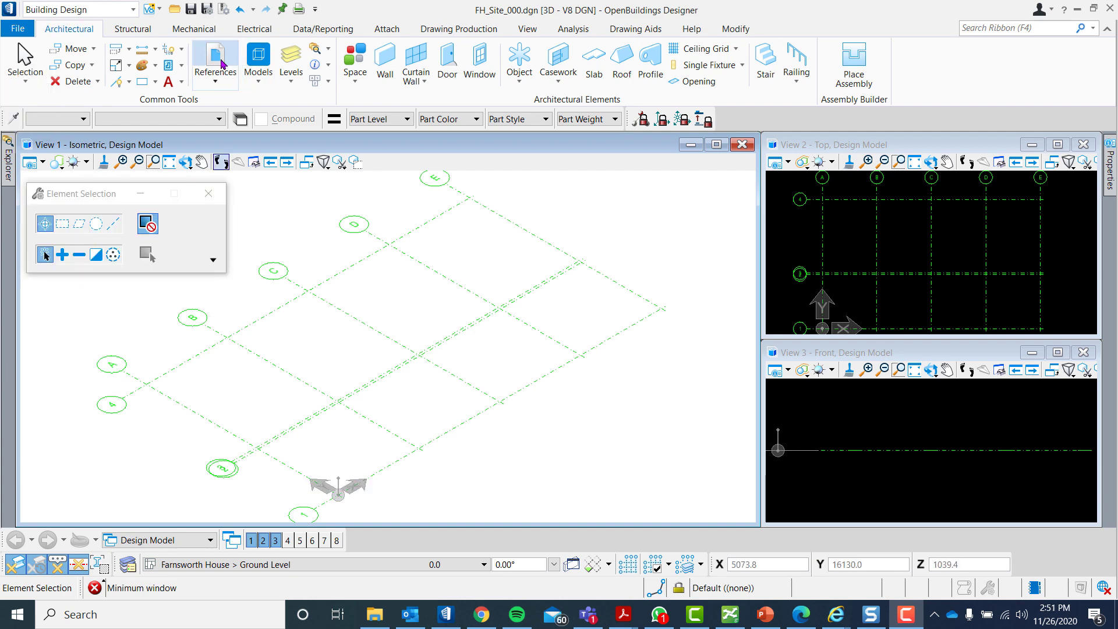
{"action": "left_click", "coordinate": [215, 61]}
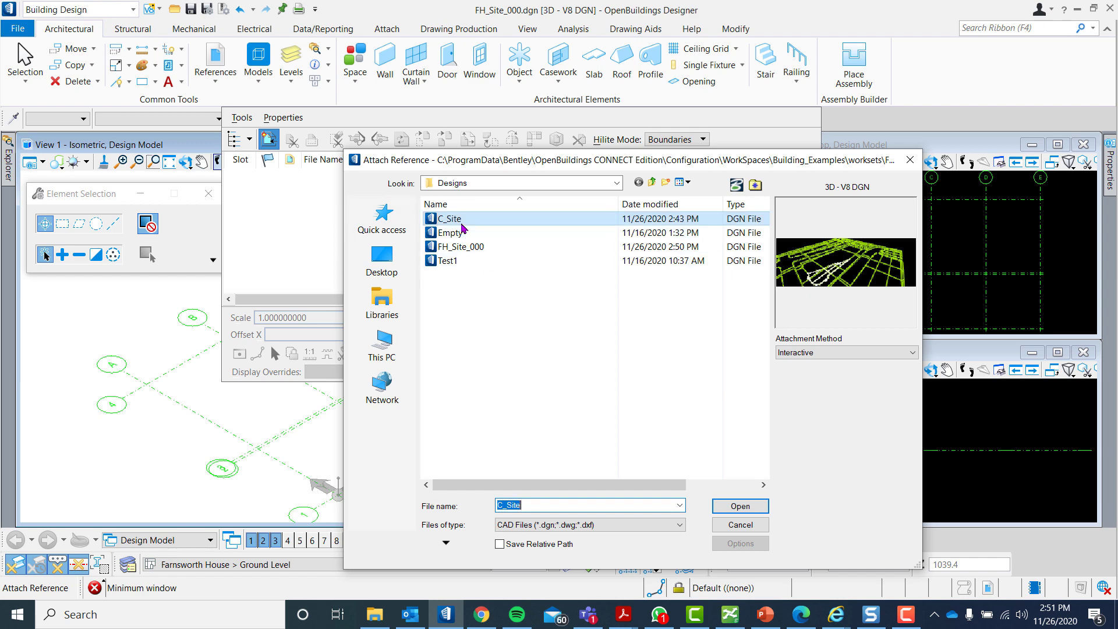
{"action": "left_click", "coordinate": [499, 544]}
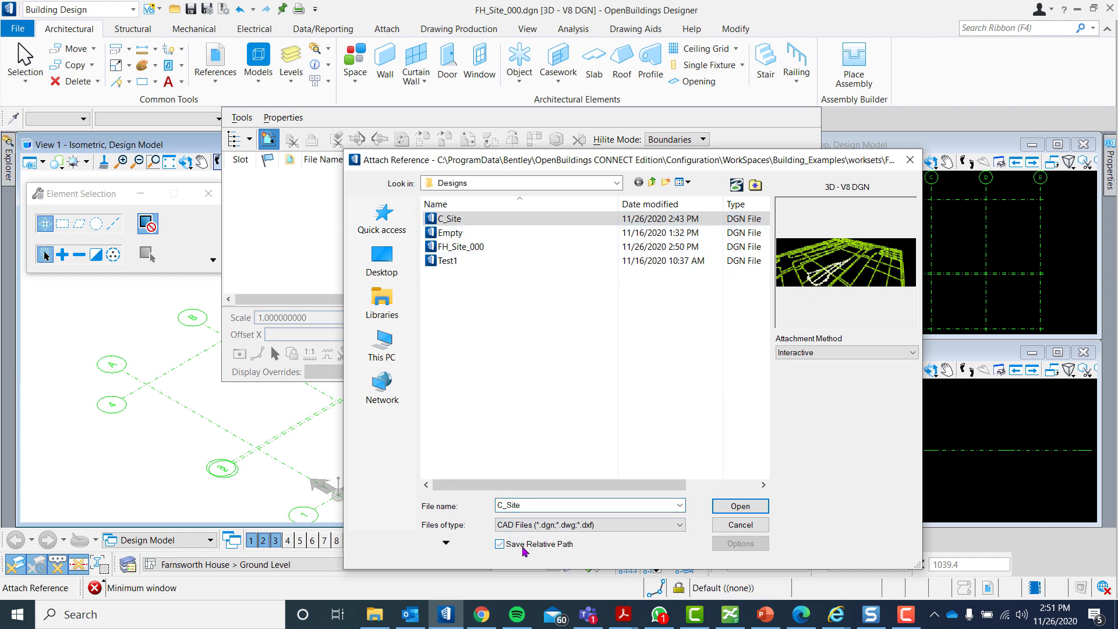
{"action": "left_click", "coordinate": [740, 505]}
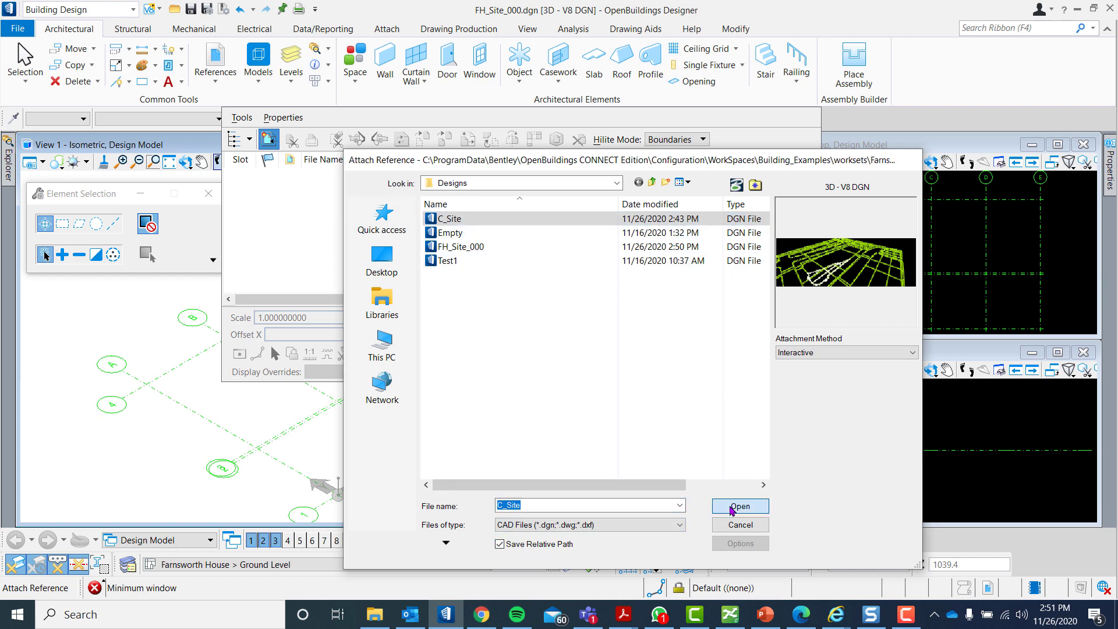
{"action": "left_click", "coordinate": [740, 506]}
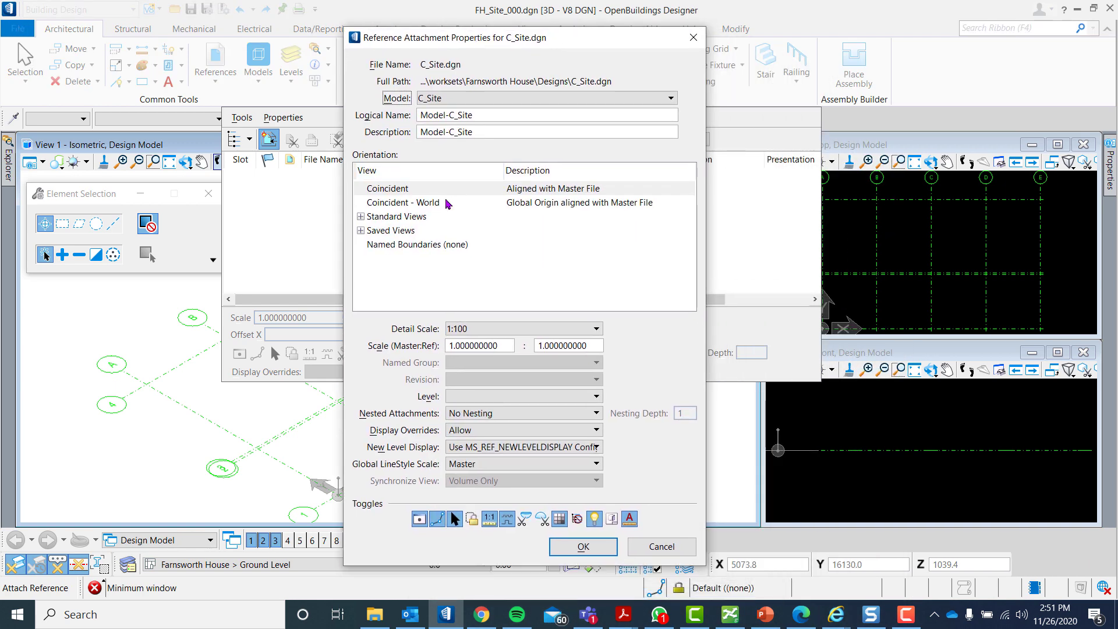
{"action": "mouse_move", "coordinate": [525, 478]}
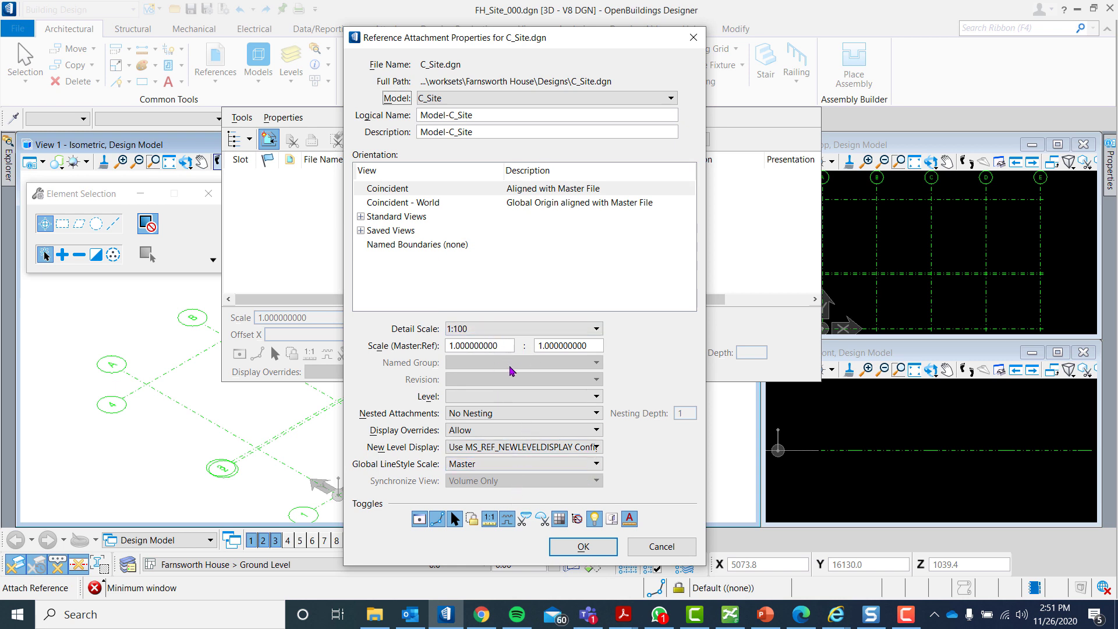
- Confirm the C_Site.dgn attachment with Coincident orientation
{"action": "left_click", "coordinate": [581, 546]}
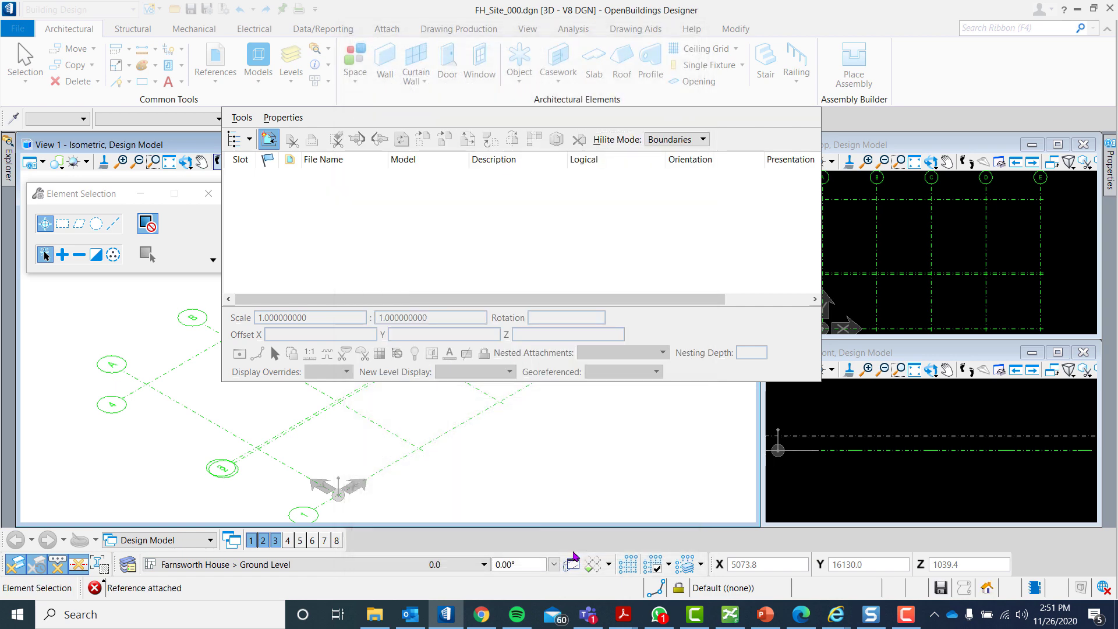